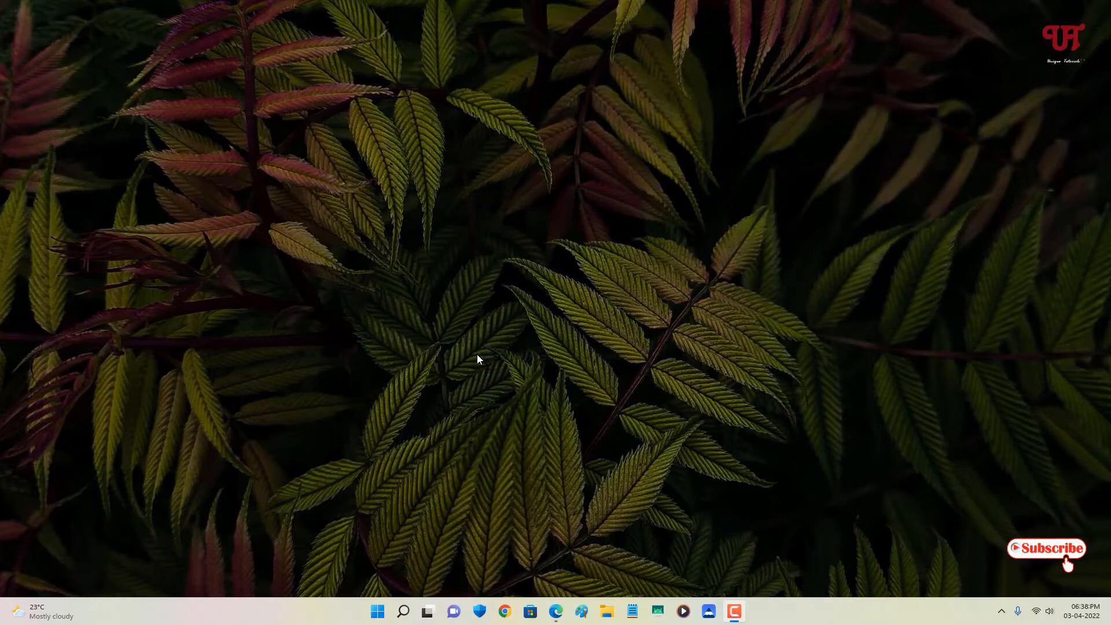
mouse_move(467, 413)
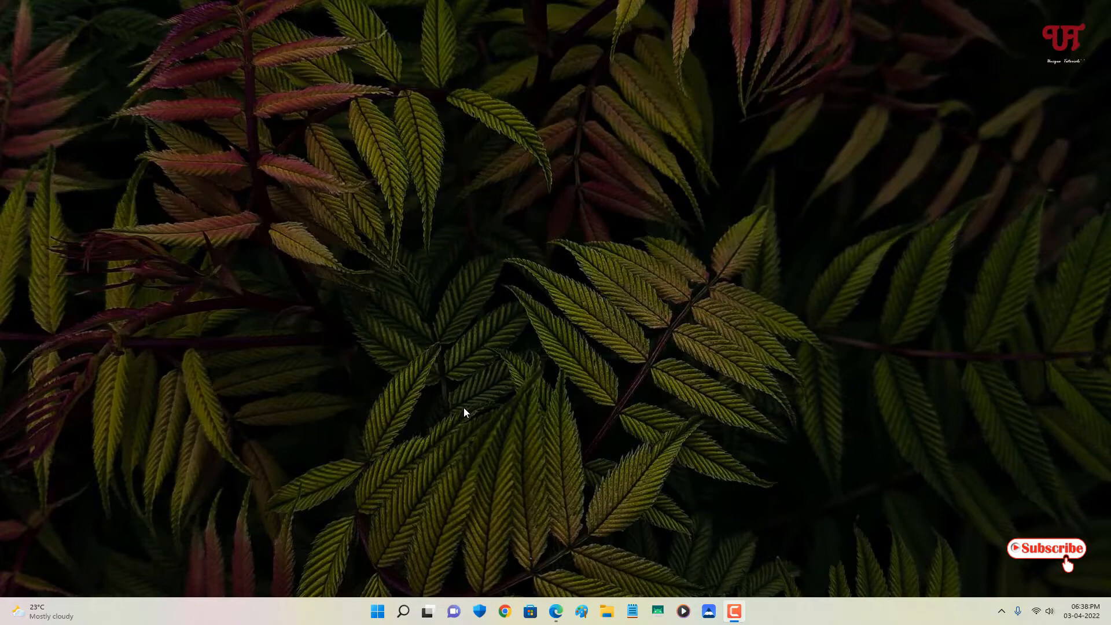
mouse_move(474, 421)
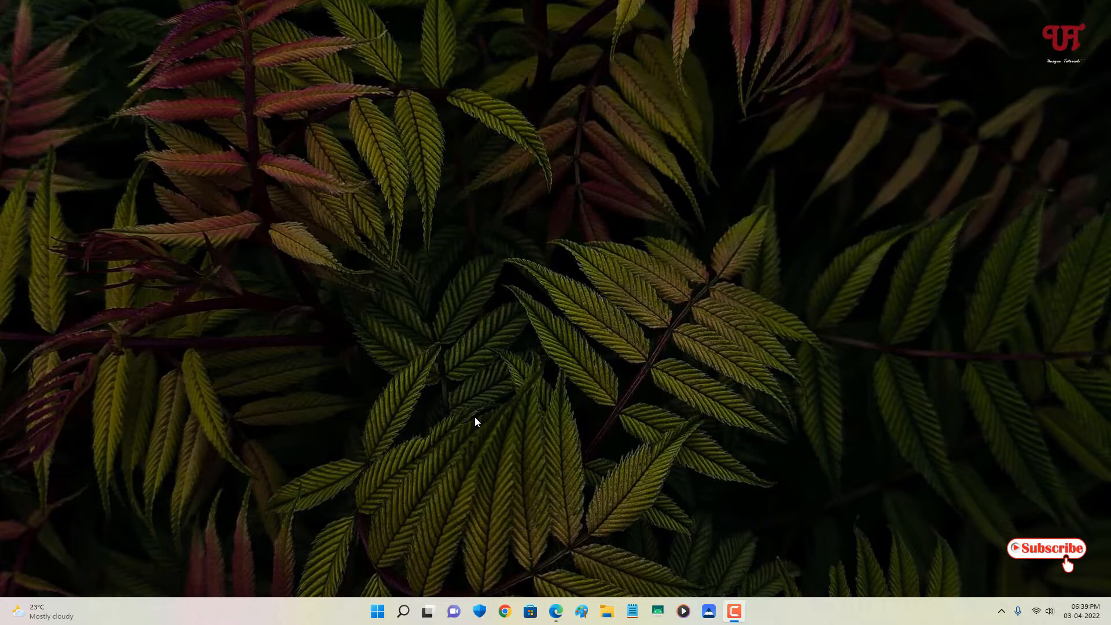
mouse_move(535, 534)
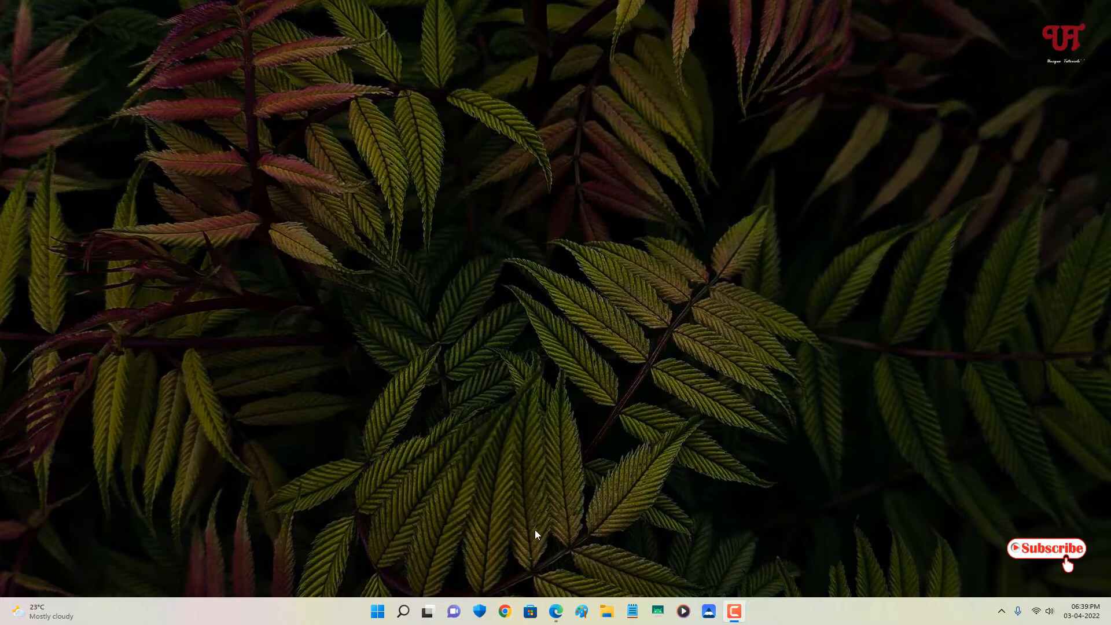
Search Google for 'vovsoft keyboard lights' and go to the Vovsoft Keyboard Lights product page
click(503, 611)
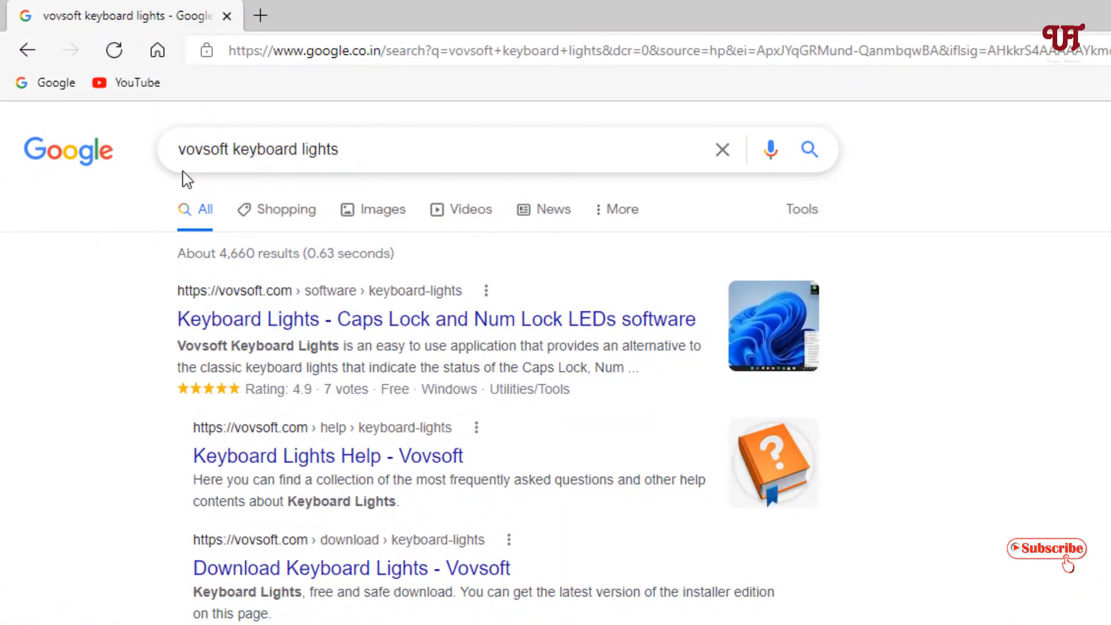
mouse_move(264, 163)
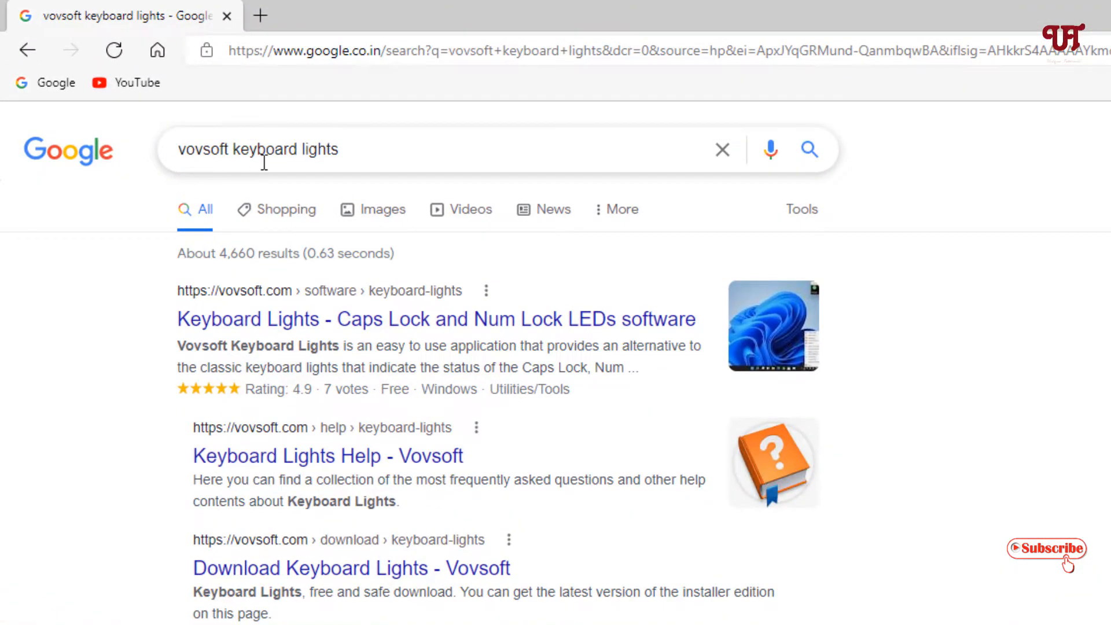
mouse_move(313, 164)
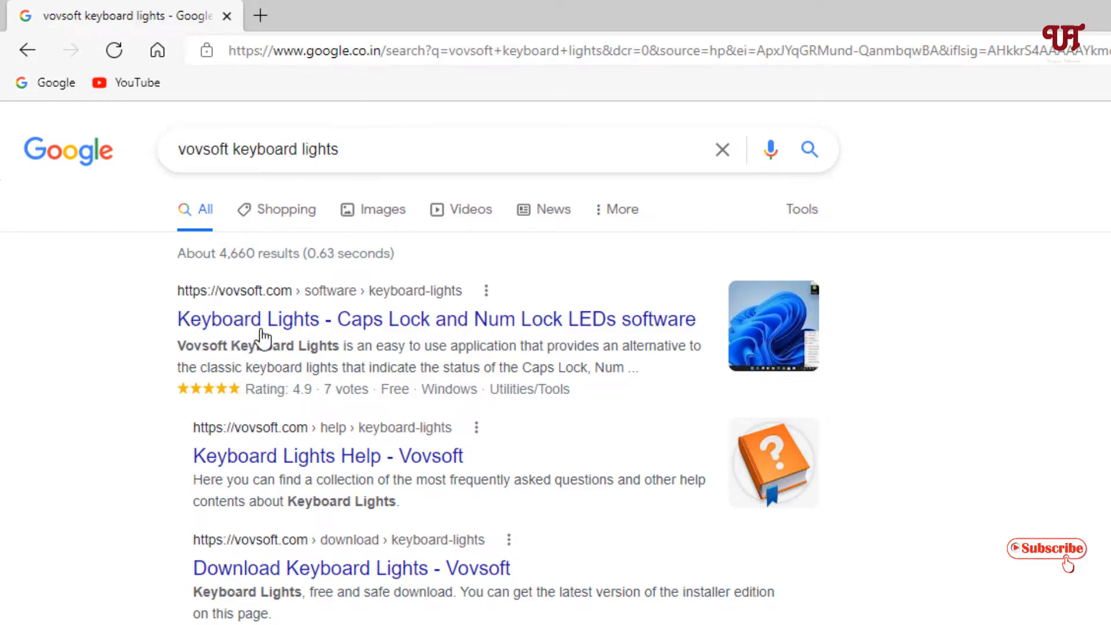
mouse_move(248, 319)
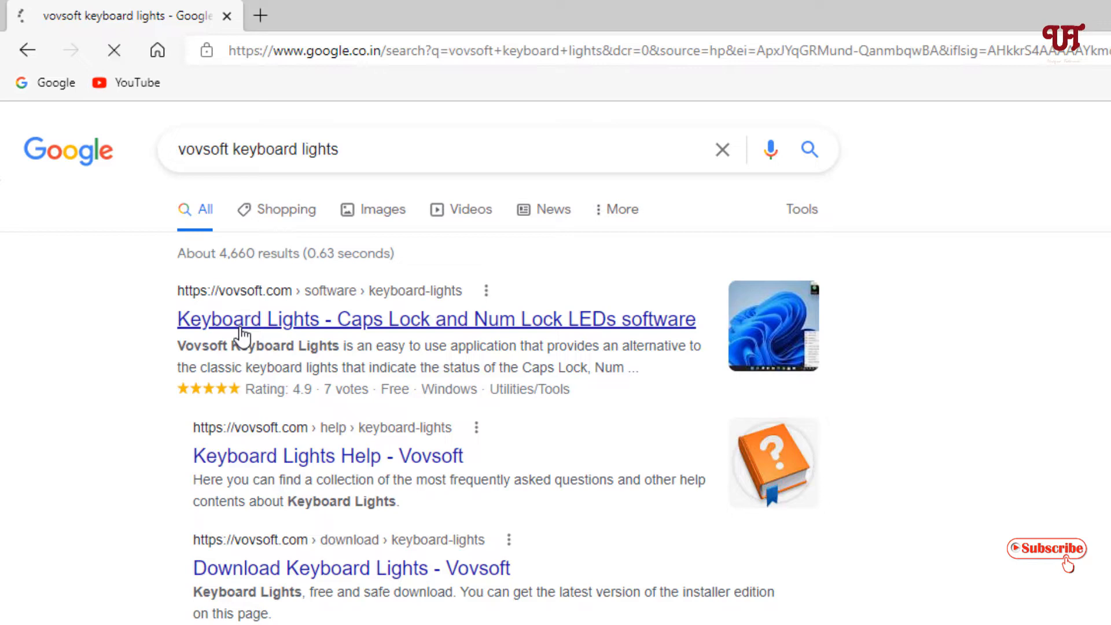
click(434, 319)
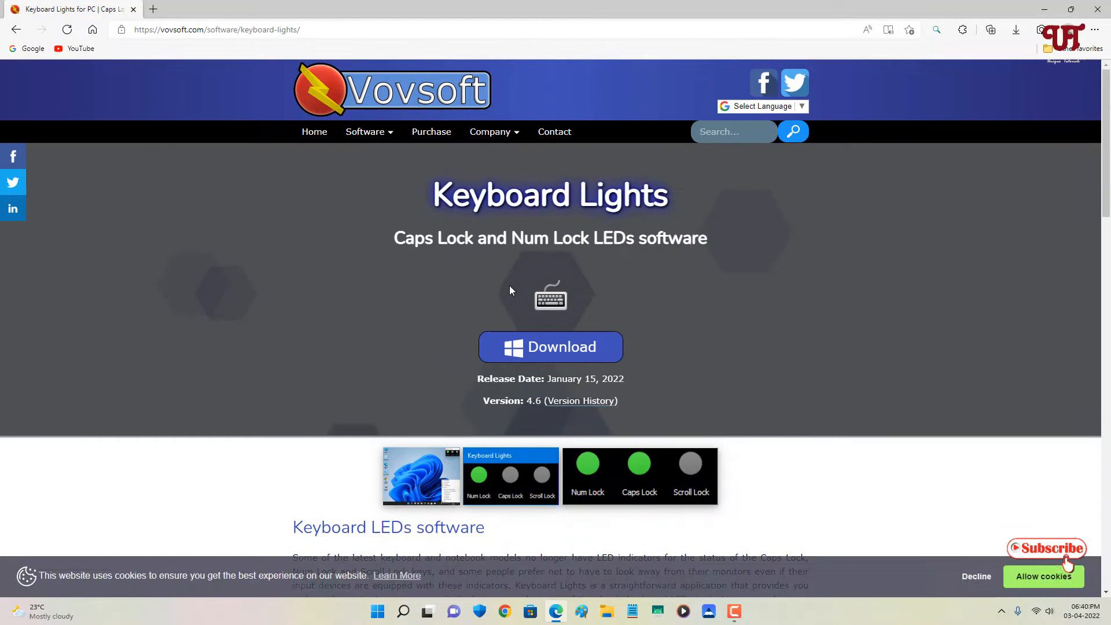
Choose the Portable edition from the Keyboard Lights download options
click(551, 347)
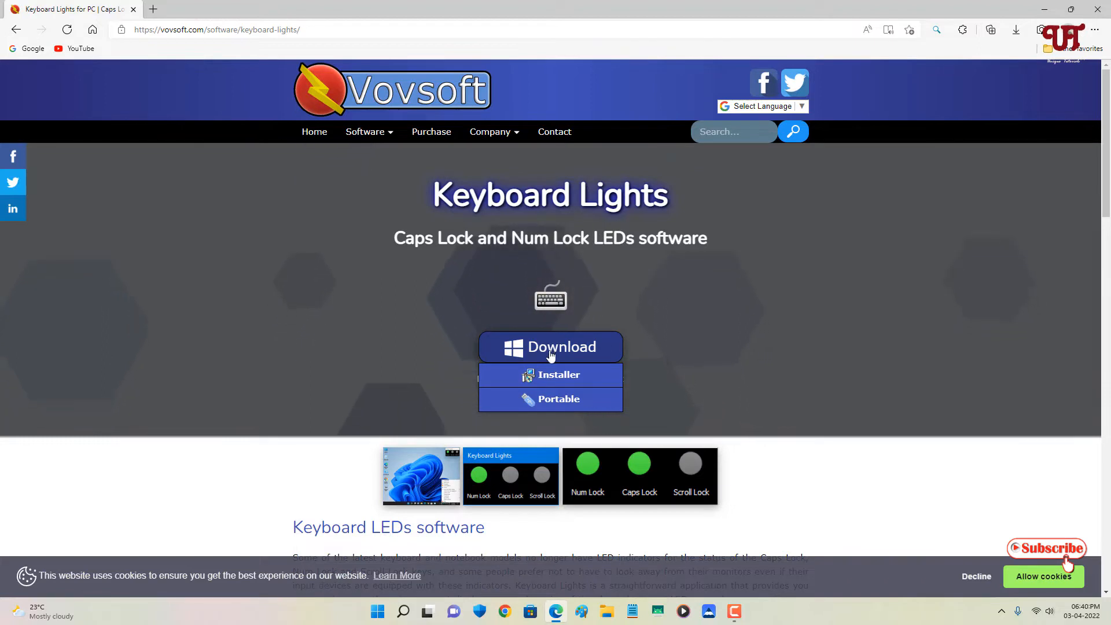
mouse_move(551, 375)
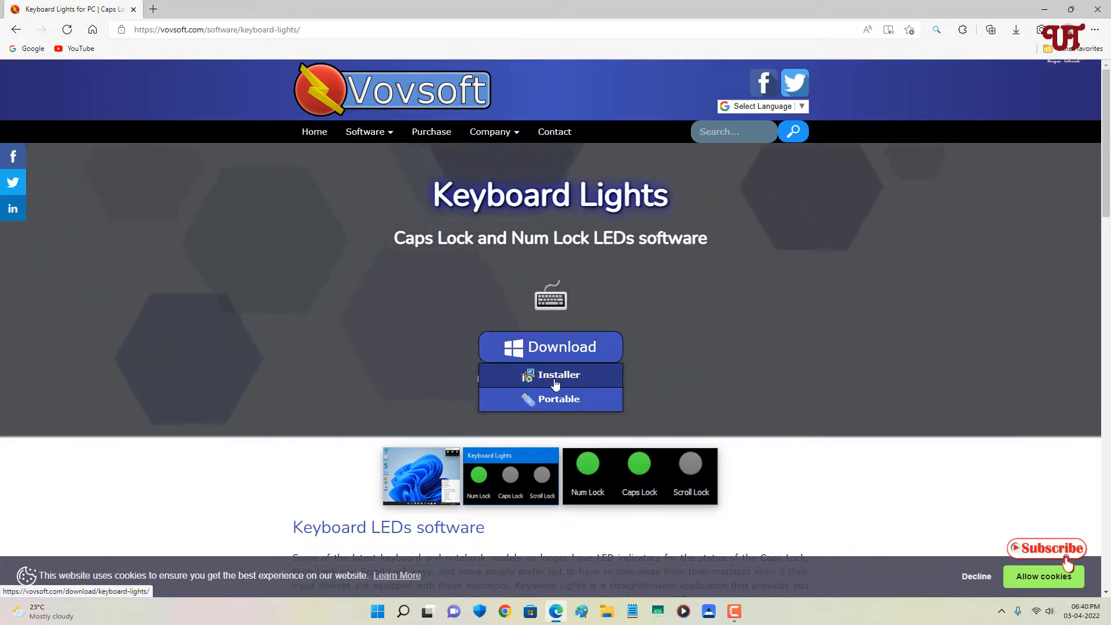
mouse_move(551, 399)
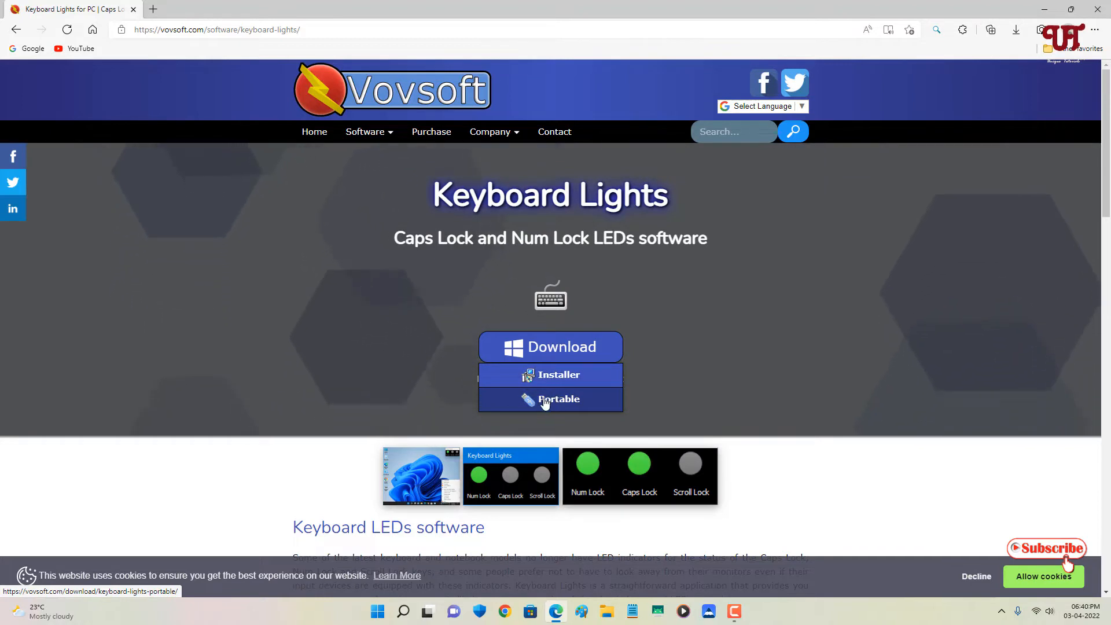
mouse_move(562, 407)
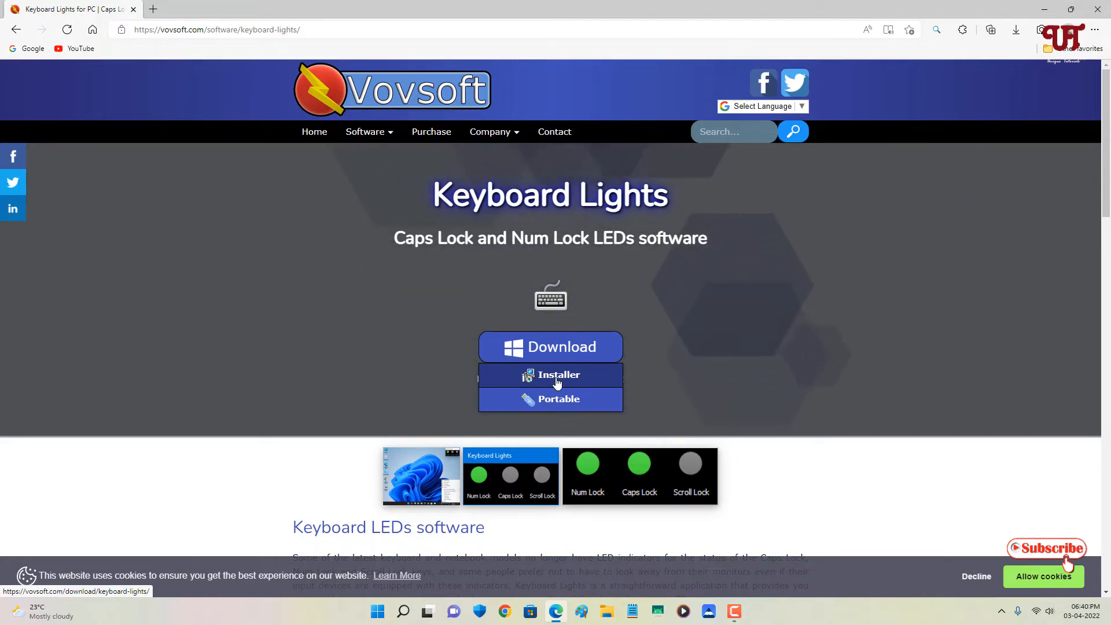
mouse_move(559, 398)
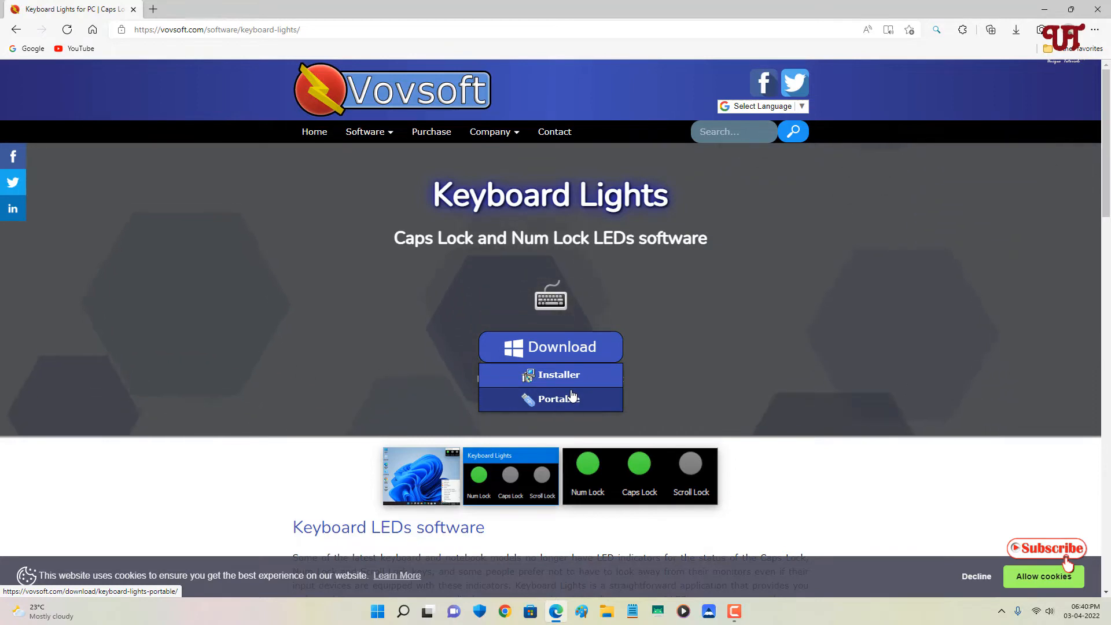
click(551, 399)
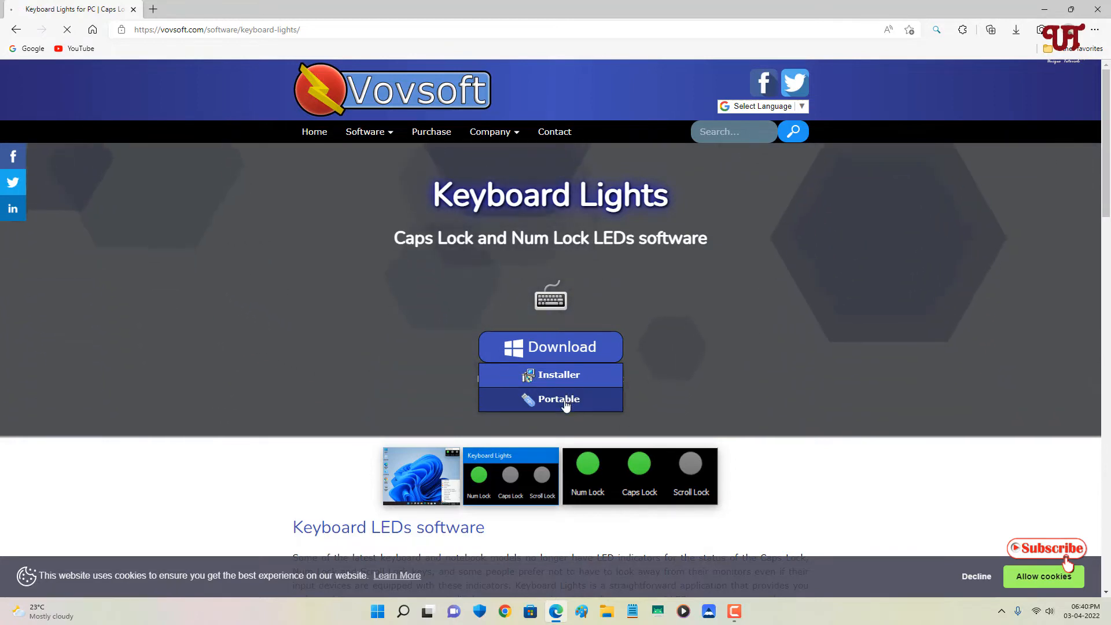
Download keyboard-lights-portable.zip (2.18 MB) and reveal it in the Downloads folder
click(551, 399)
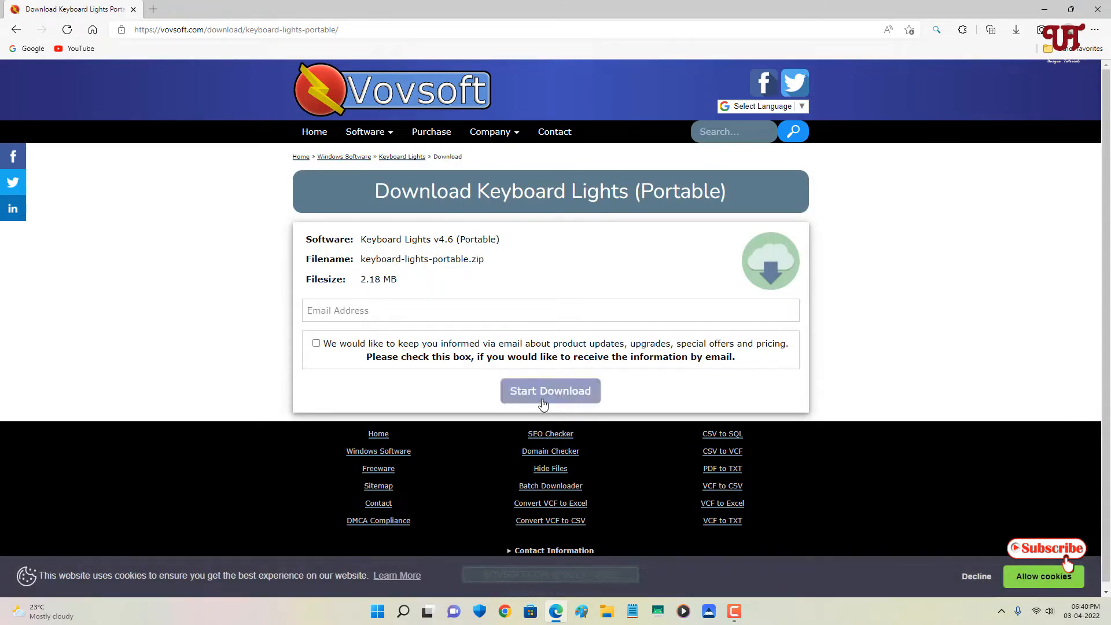
click(549, 390)
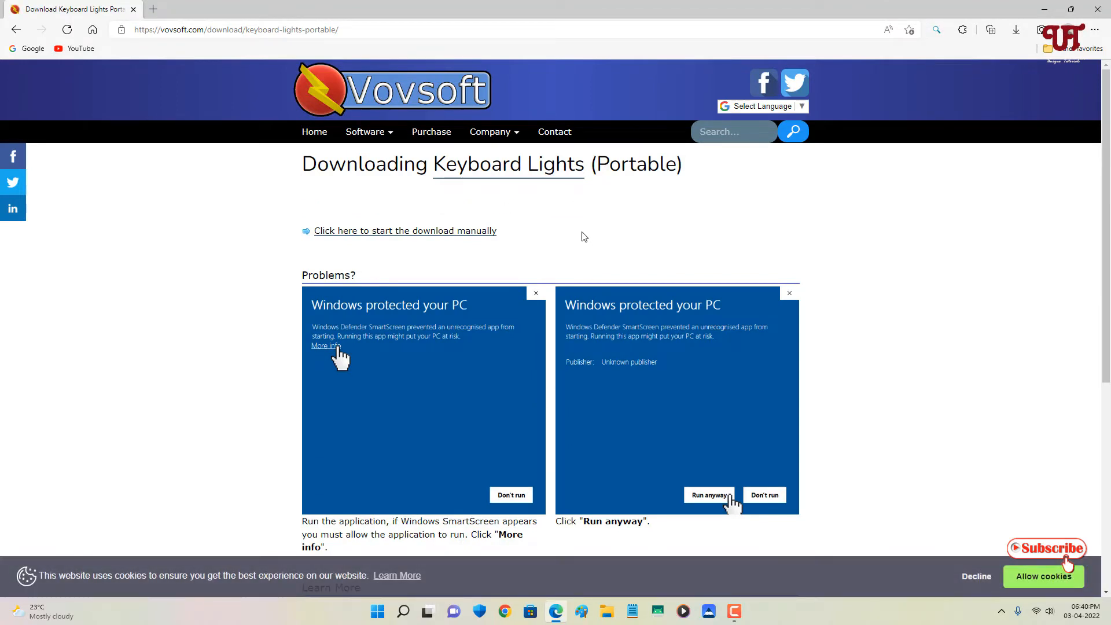
click(1014, 30)
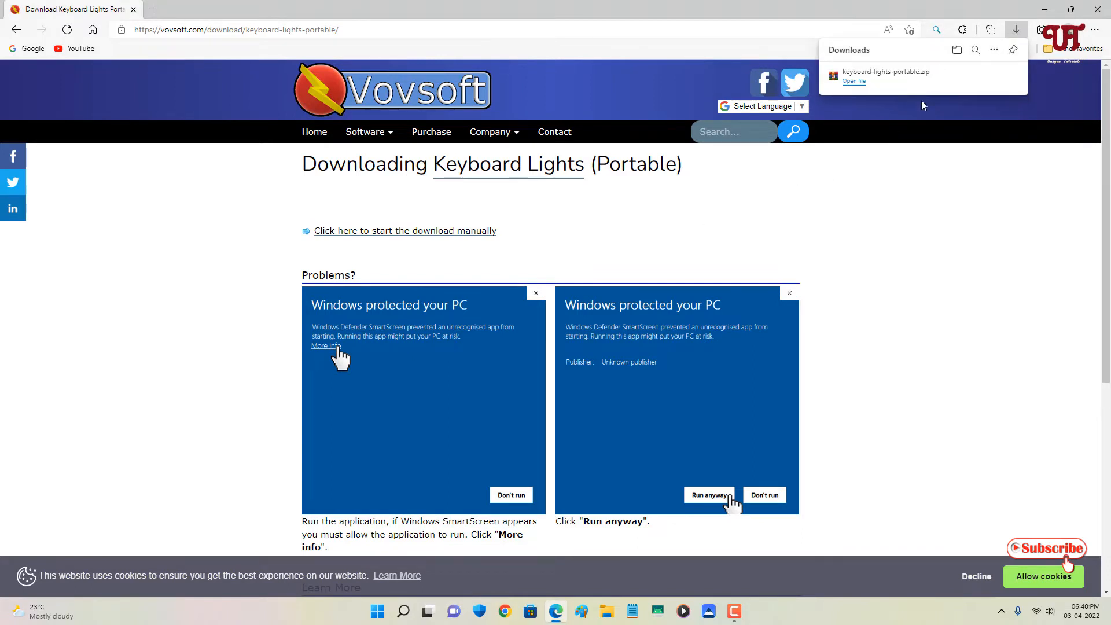
mouse_move(996, 77)
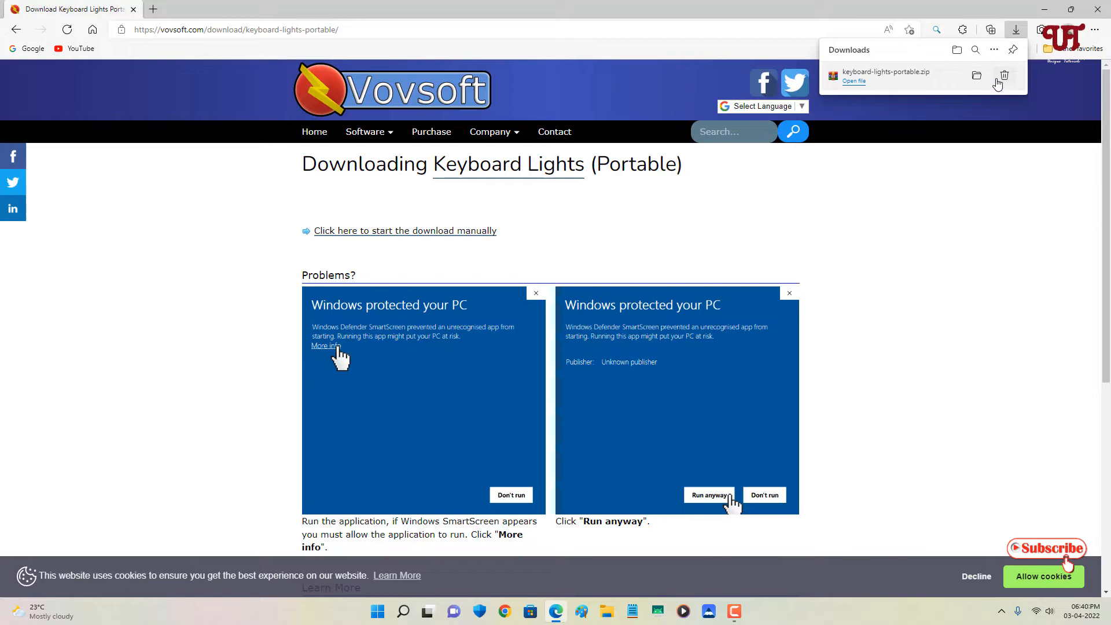
click(976, 76)
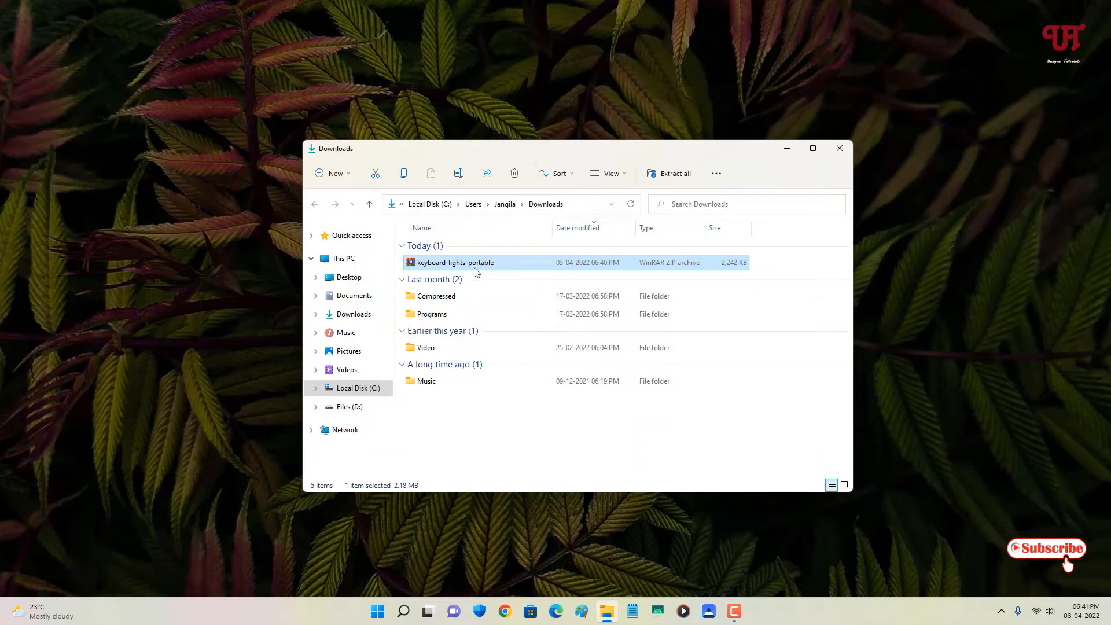
mouse_move(454, 263)
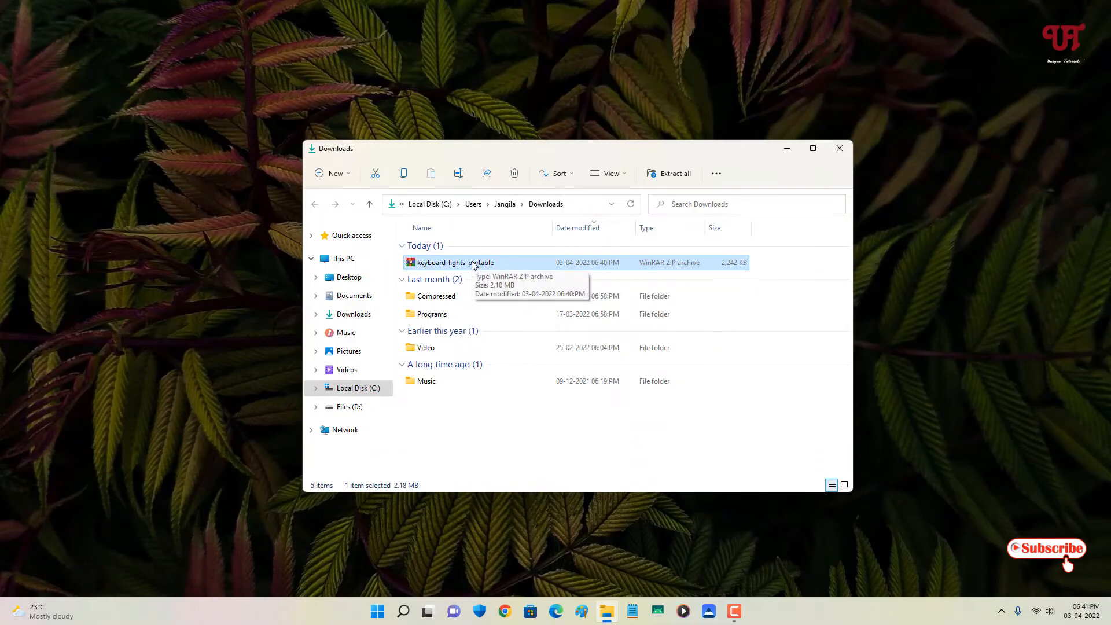
Extract the zip with WinRAR into Downloads and enter the new keyboard-lights-portable folder
click(453, 263)
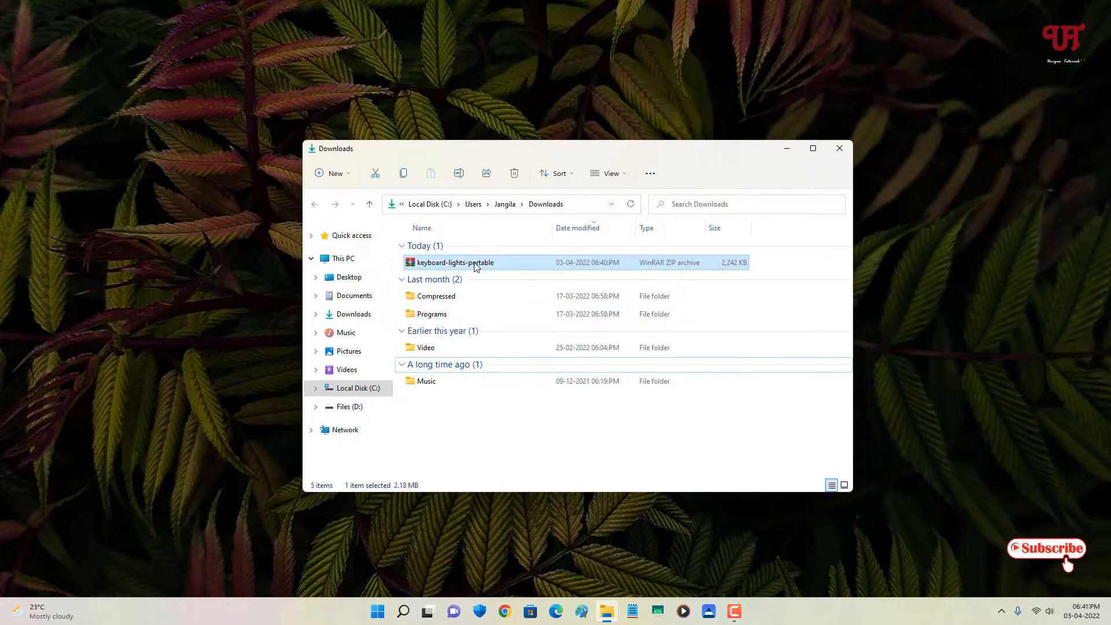
double_click(453, 262)
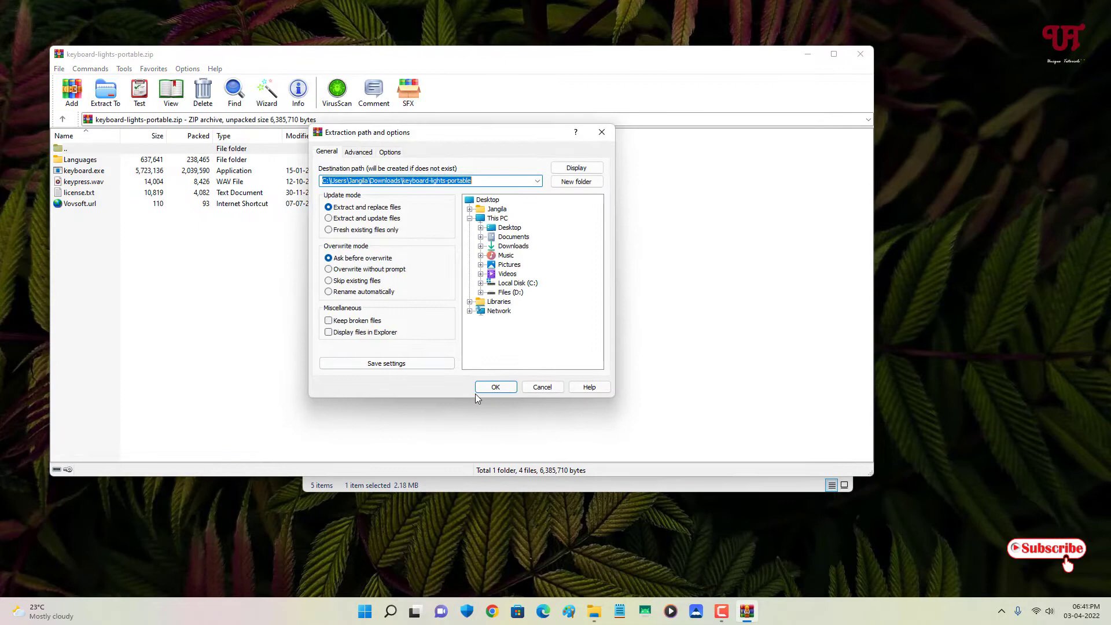
click(495, 386)
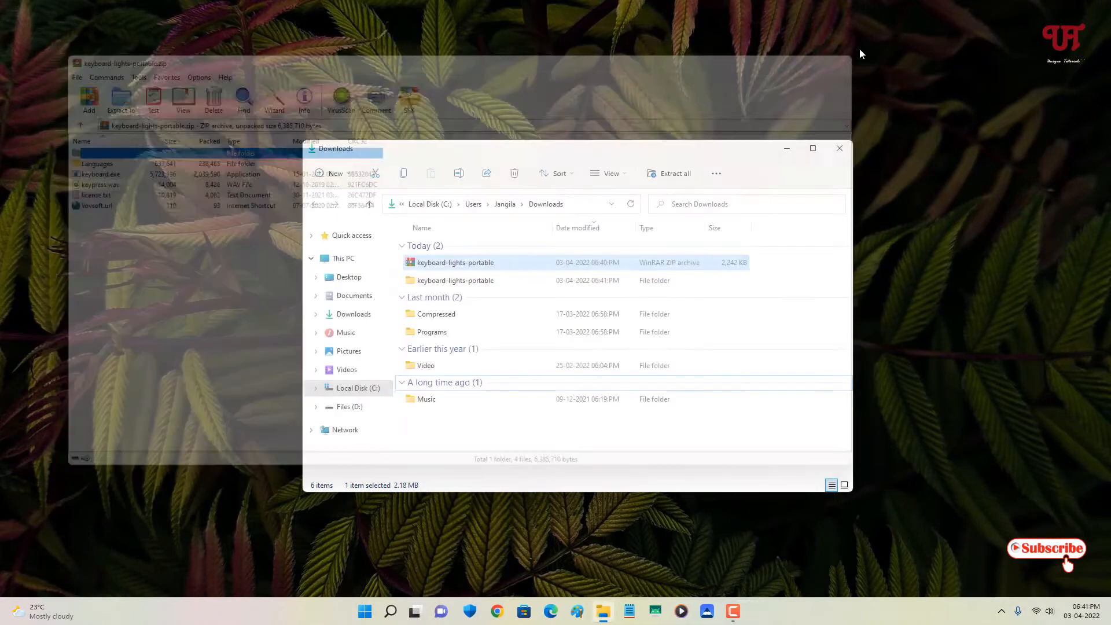
double_click(454, 280)
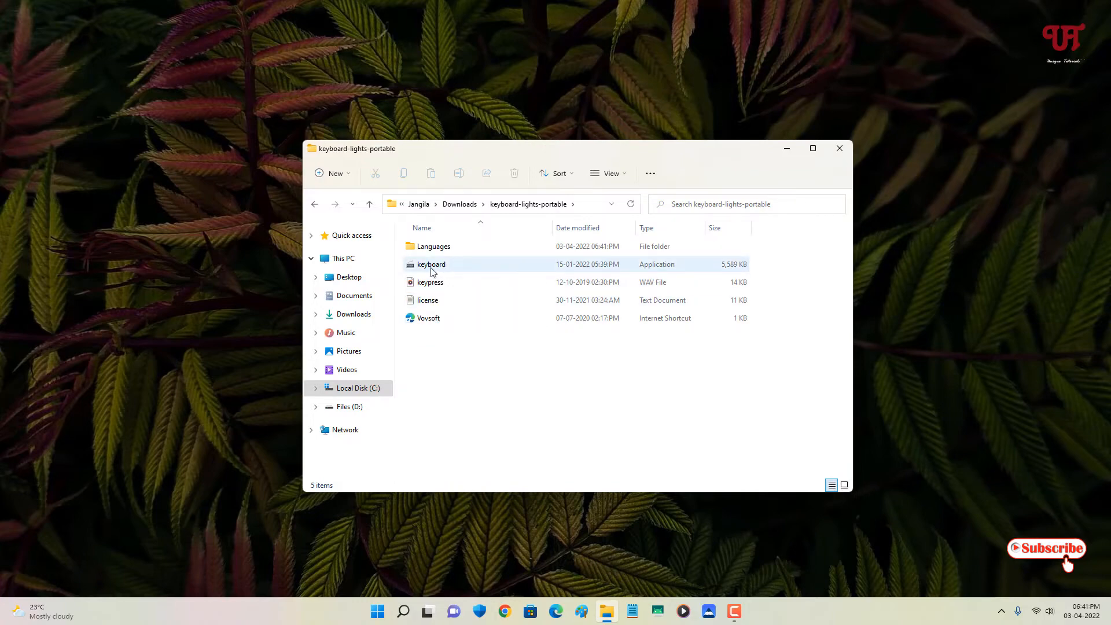
Run keyboard.exe so the Num, Caps and Scroll Lock indicators appear on the desktop
double_click(430, 264)
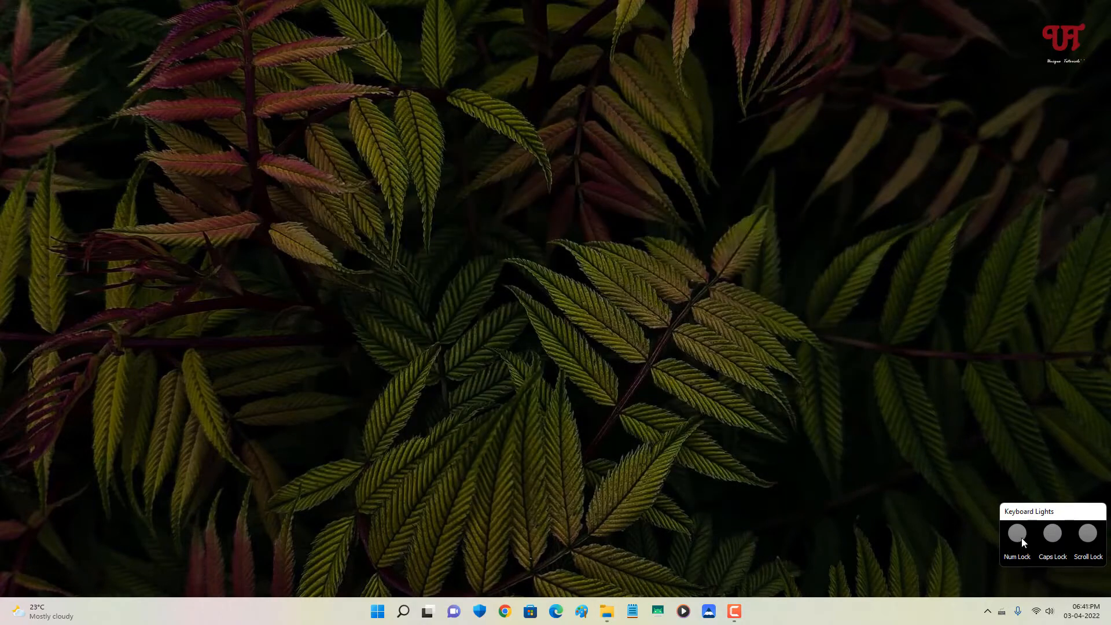
mouse_move(1057, 540)
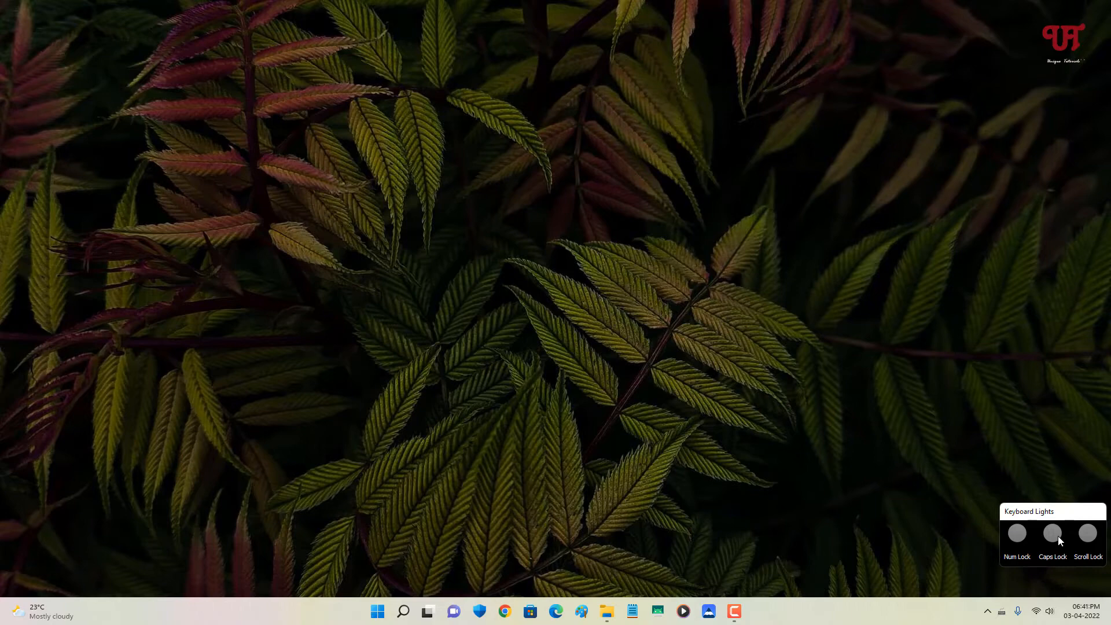
mouse_move(1105, 543)
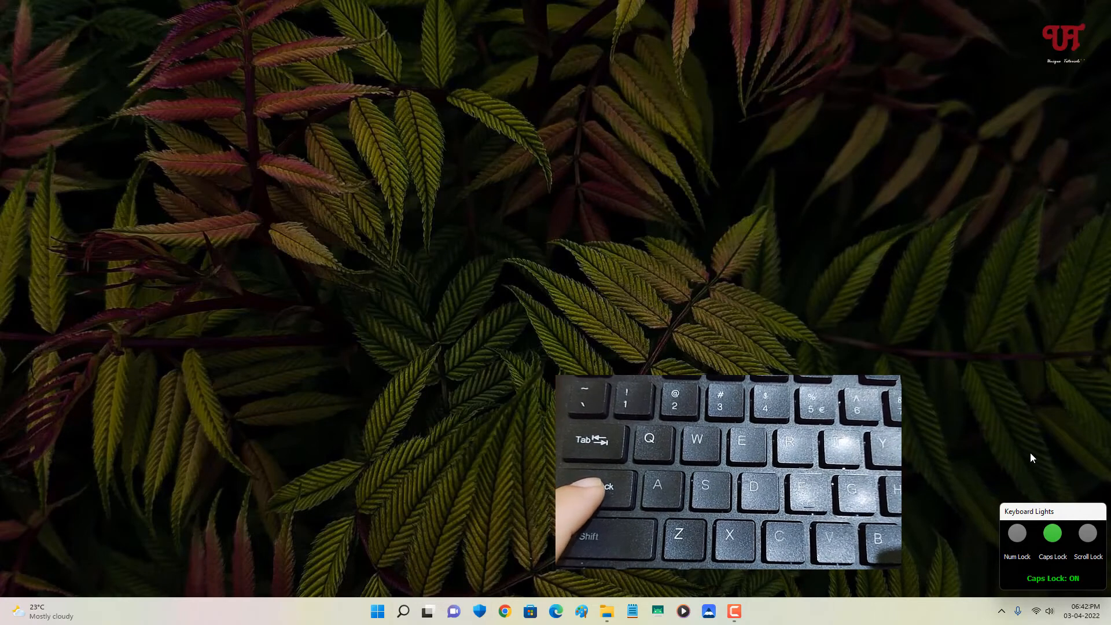
Toggle Caps Lock then Num Lock so each indicator light turns green and reports ON
key(CapsLock)
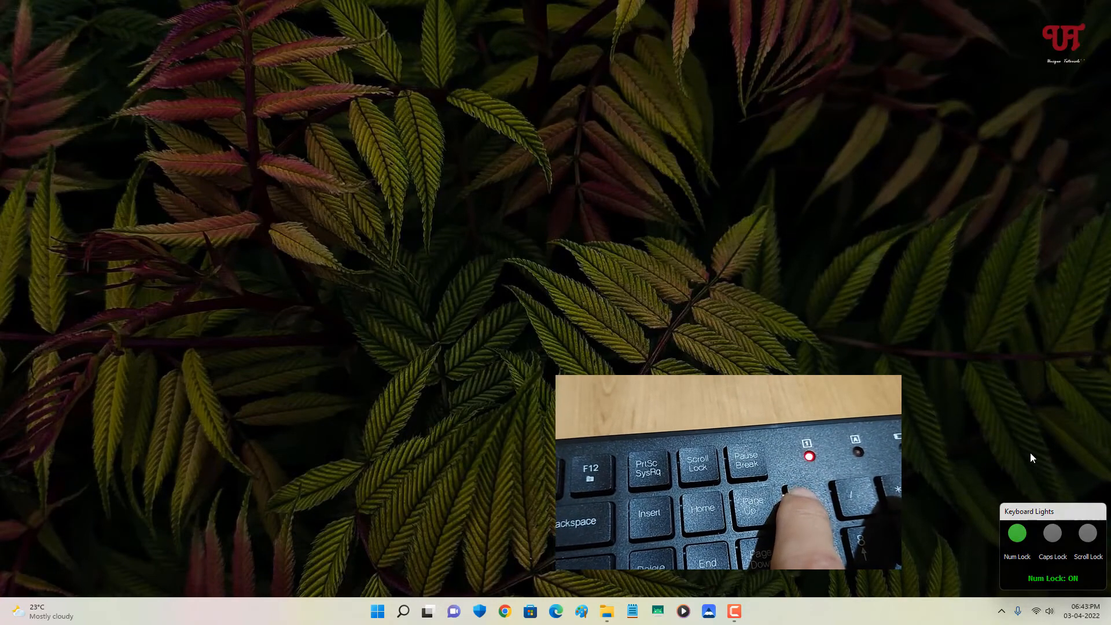
key(numlock)
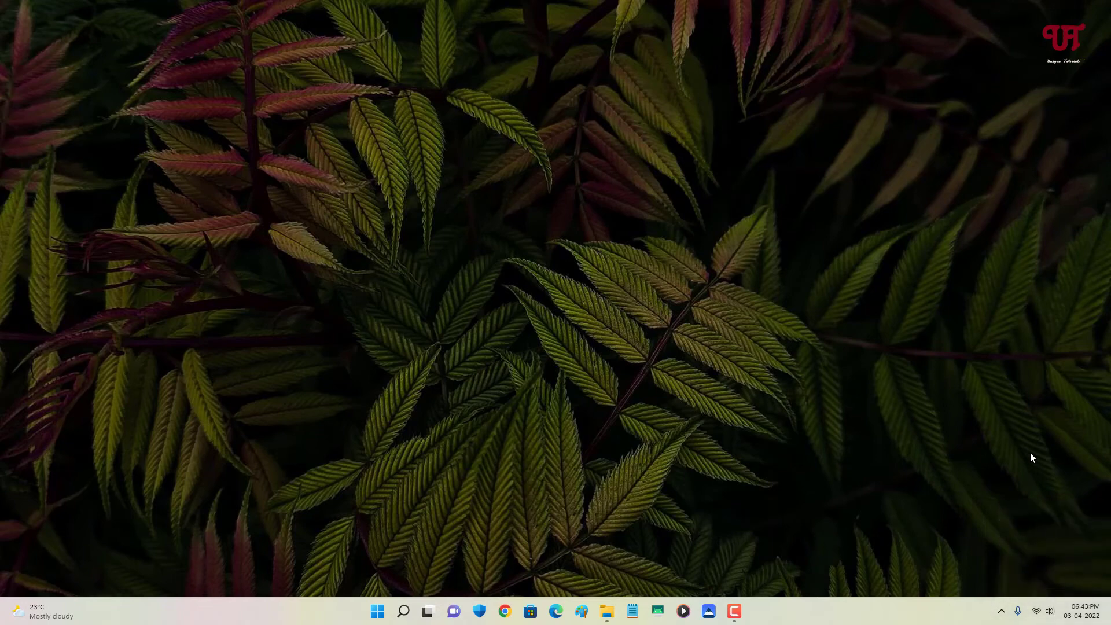
mouse_move(1033, 518)
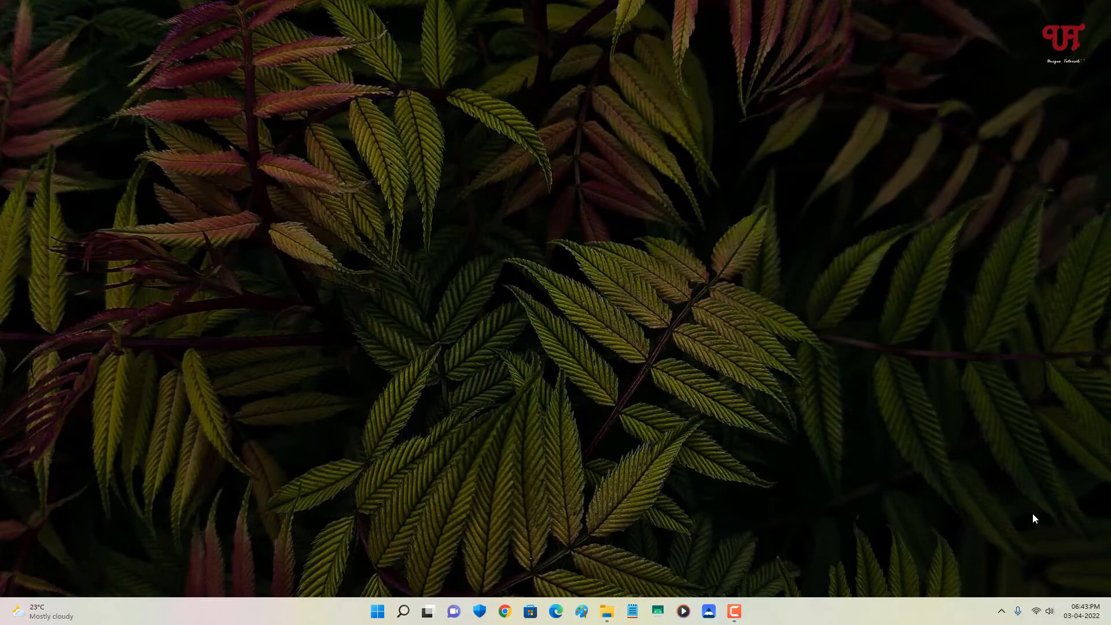
mouse_move(1005, 560)
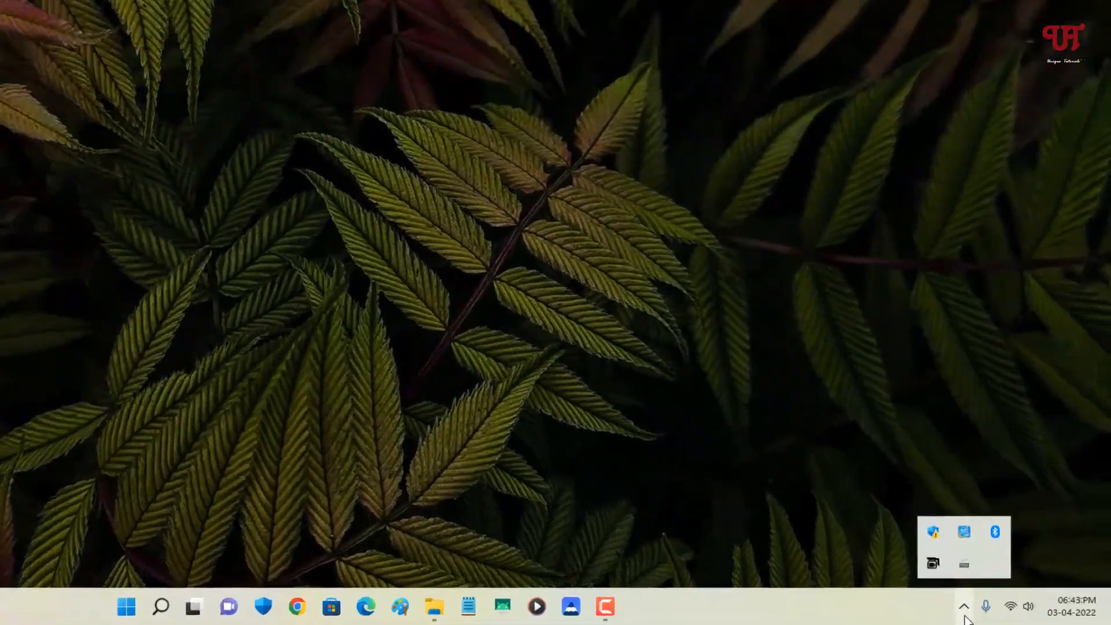
mouse_move(833, 510)
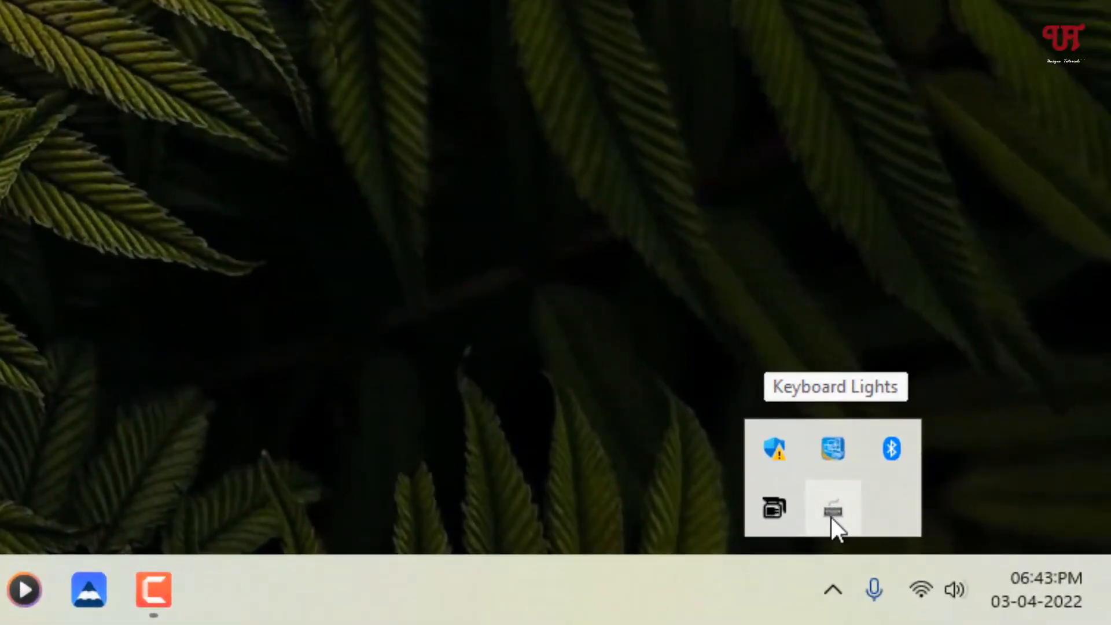
Bring up the Keyboard Lights tray menu listing show-when-status-changes options for all three locks
right_click(831, 509)
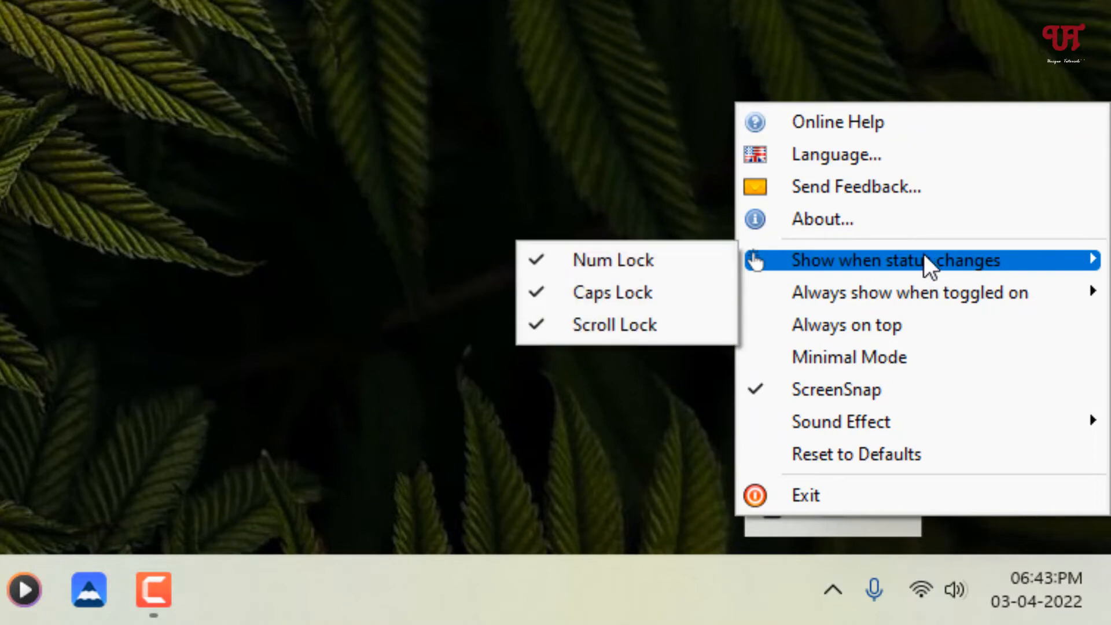
mouse_move(868, 276)
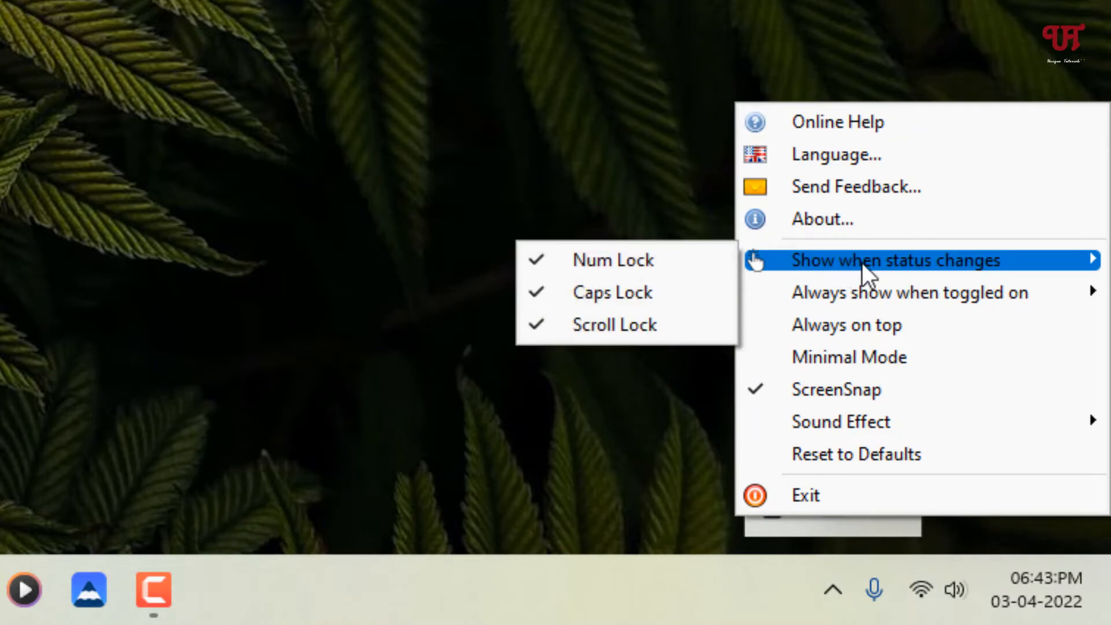
mouse_move(626, 260)
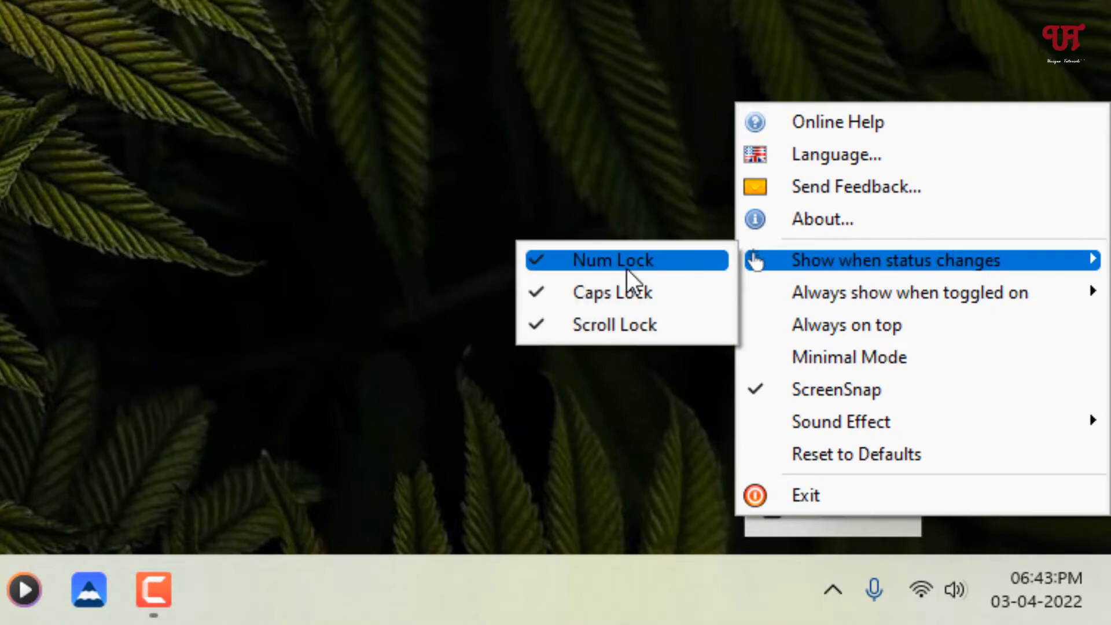
mouse_move(611, 273)
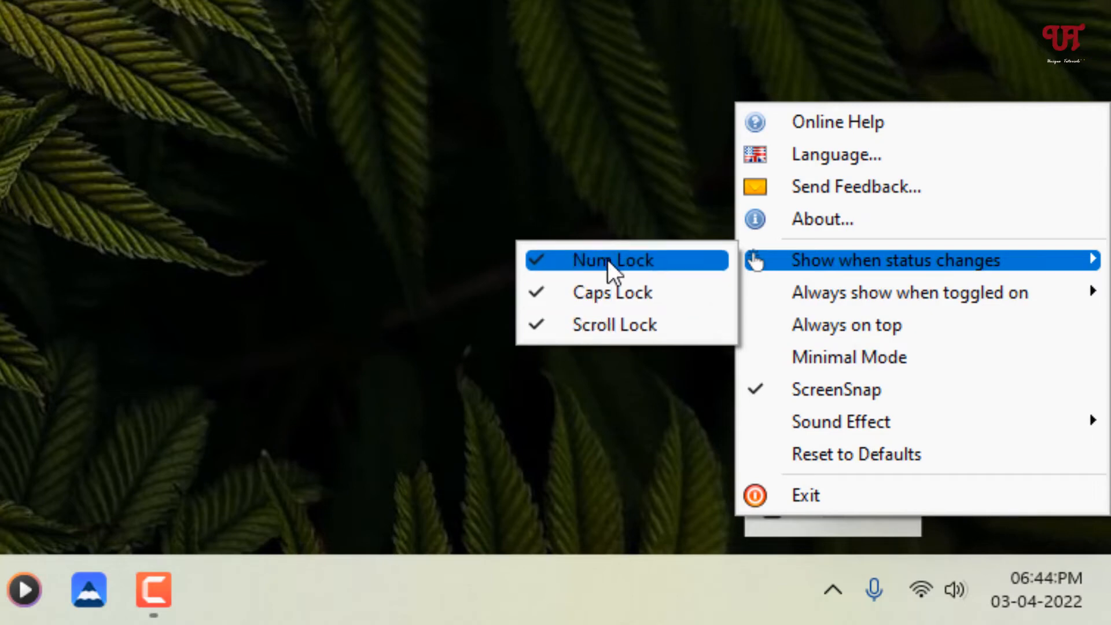
mouse_move(828, 292)
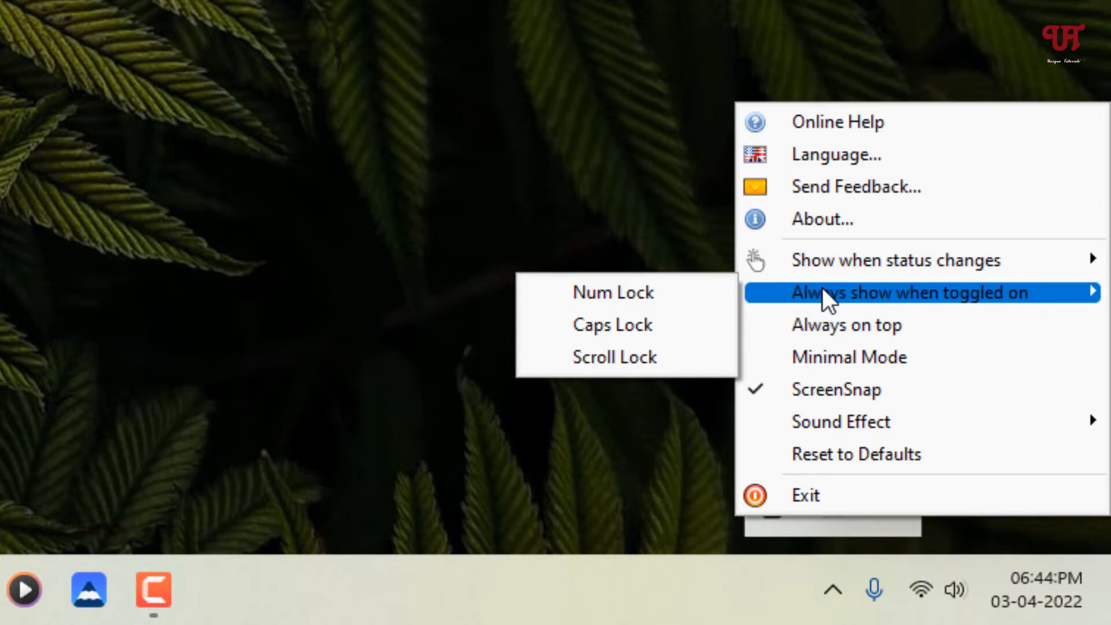
mouse_move(825, 305)
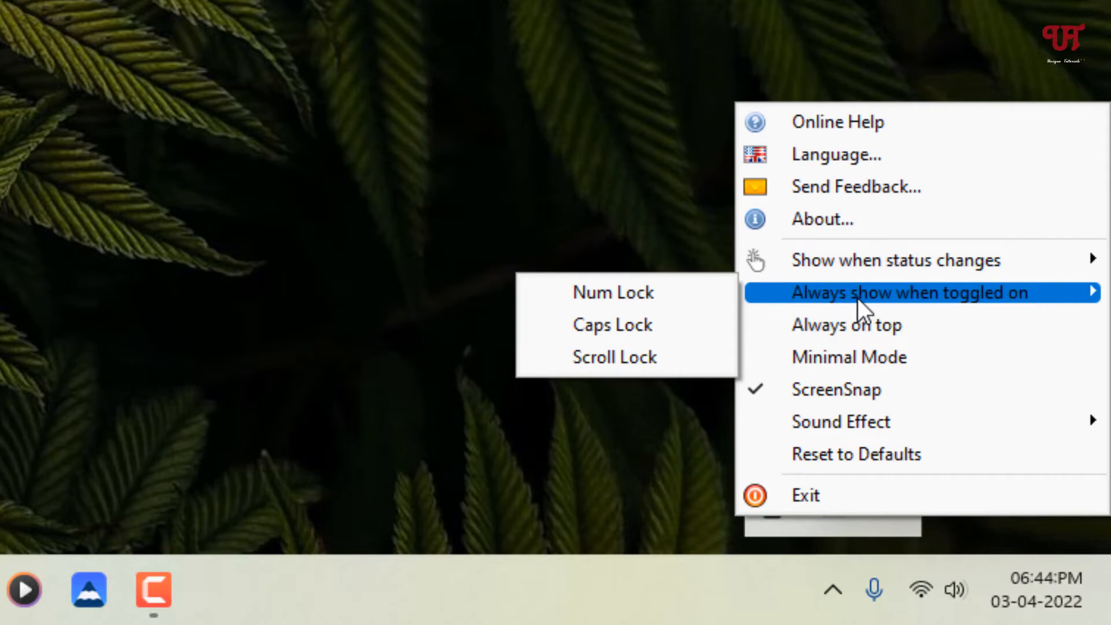
mouse_move(615, 357)
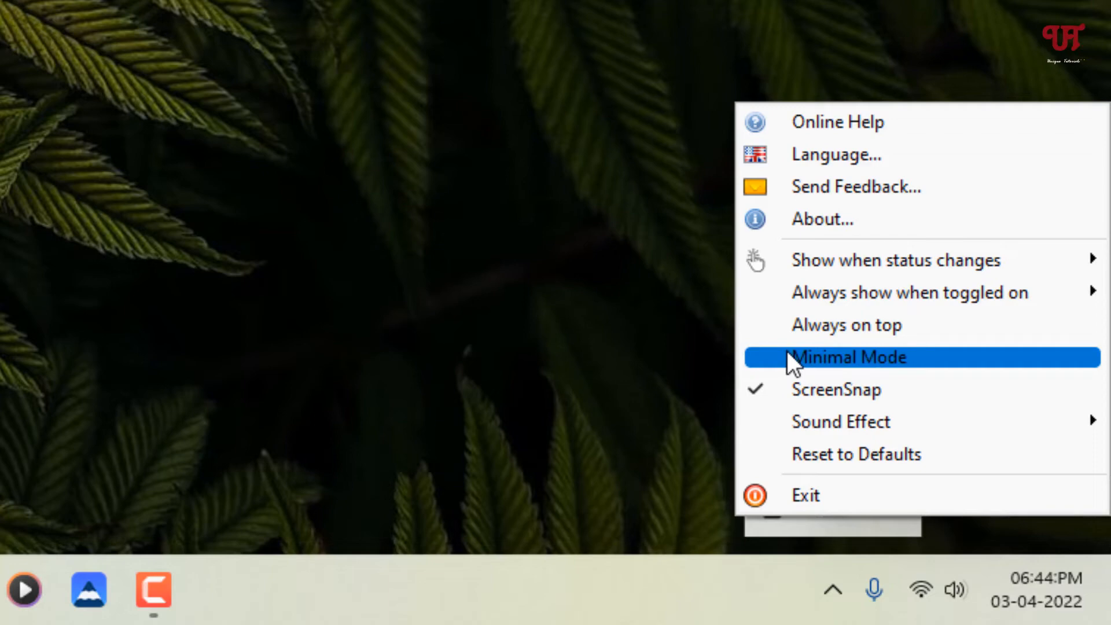
mouse_move(815, 325)
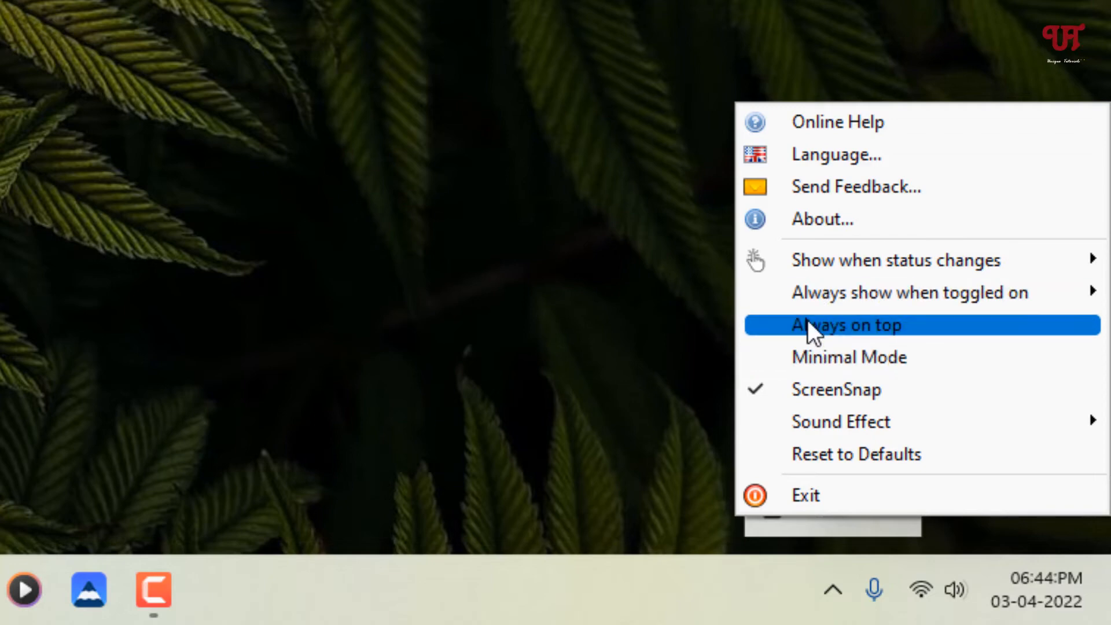
mouse_move(779, 343)
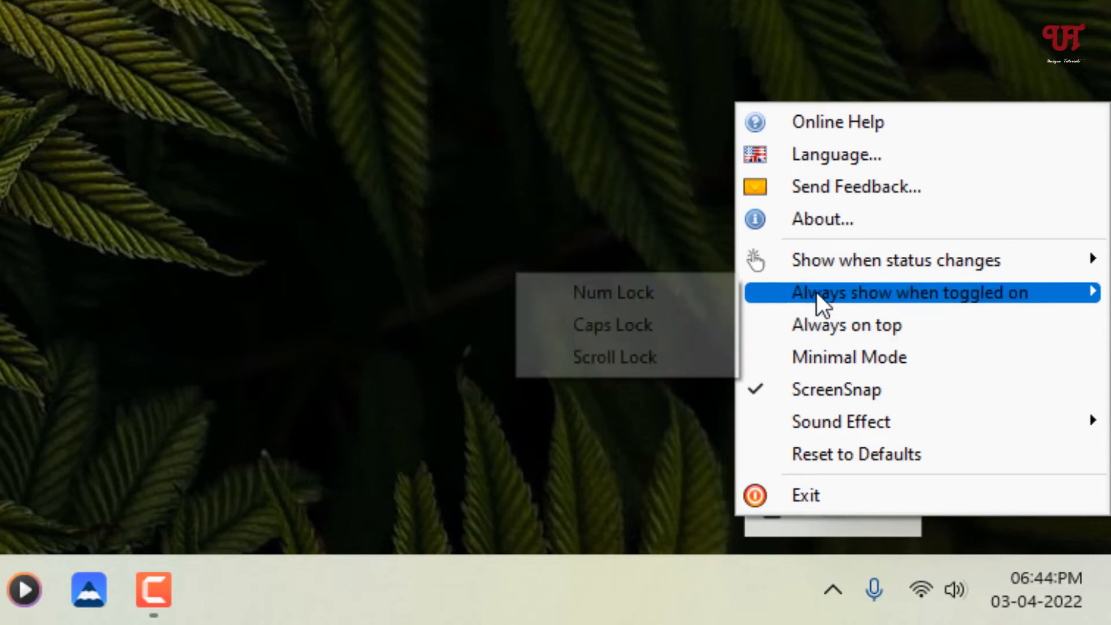
mouse_move(626, 356)
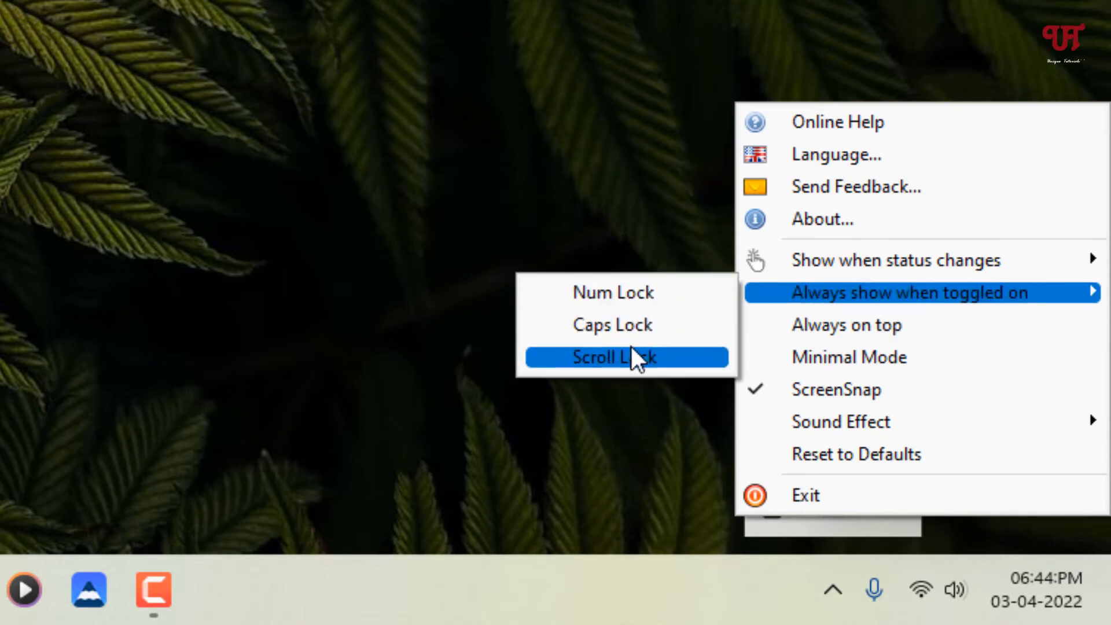
mouse_move(778, 304)
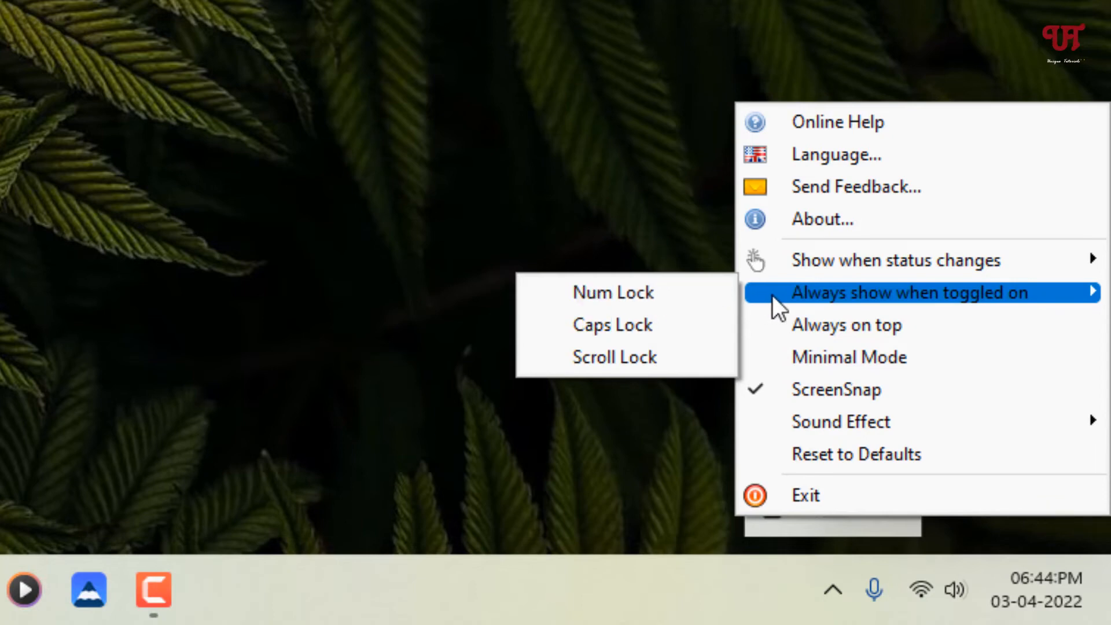
mouse_move(775, 351)
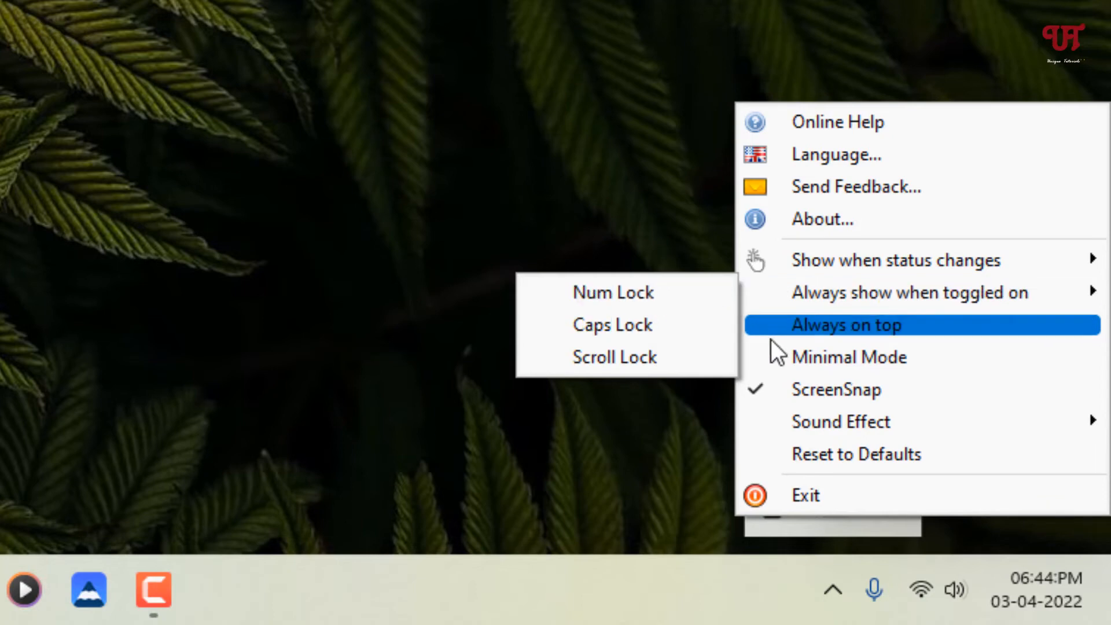
mouse_move(938, 354)
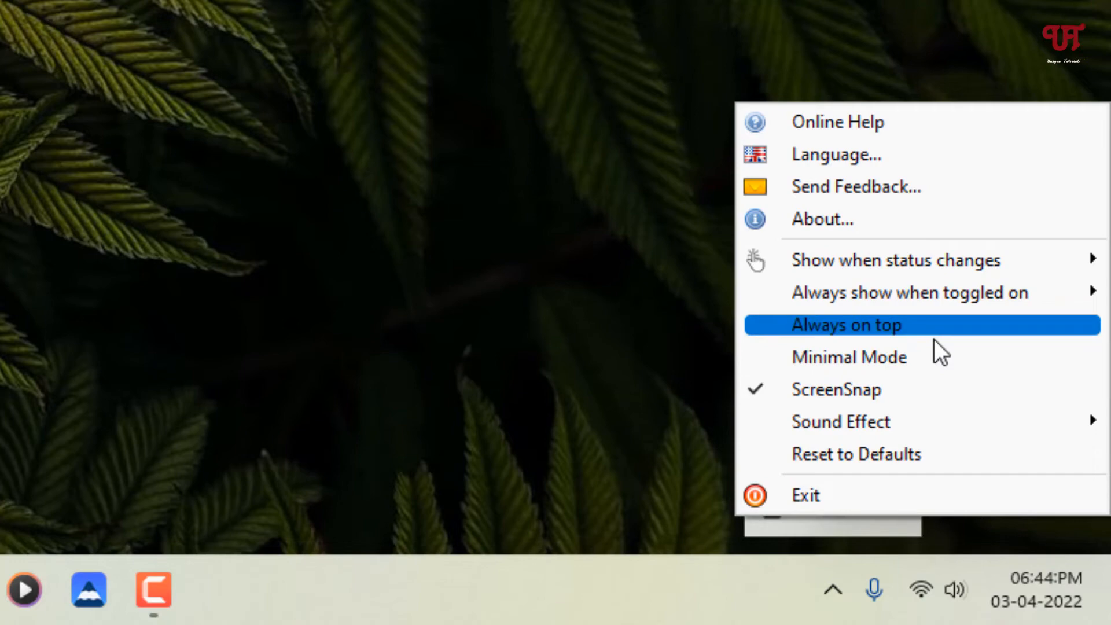
Enable Always on top so the indicator widget sits above the taskbar with all lights off
click(845, 324)
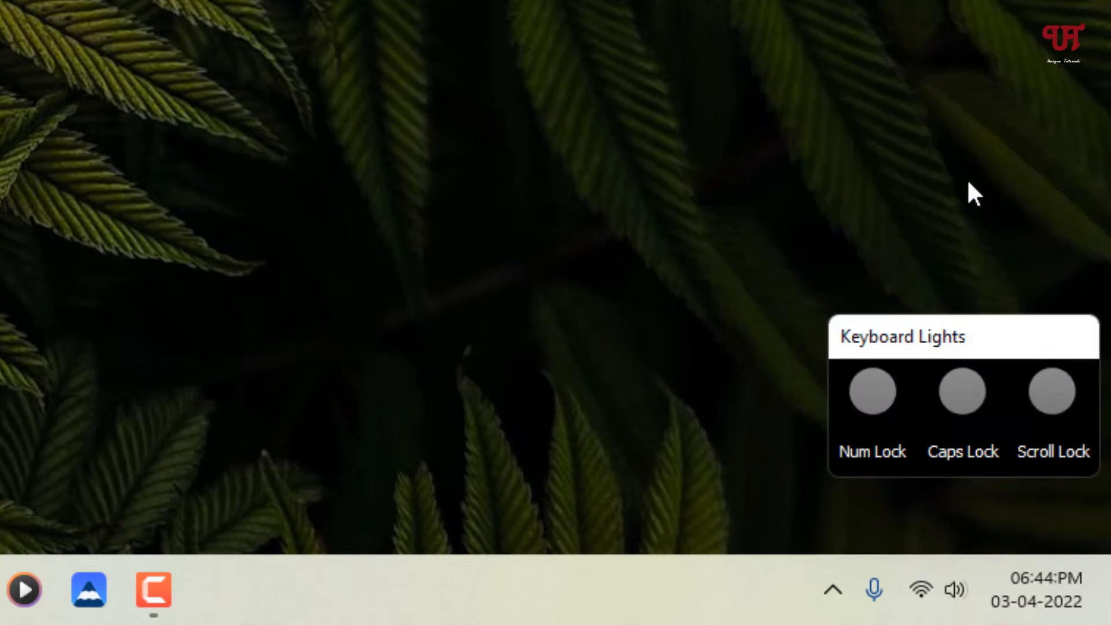
mouse_move(938, 341)
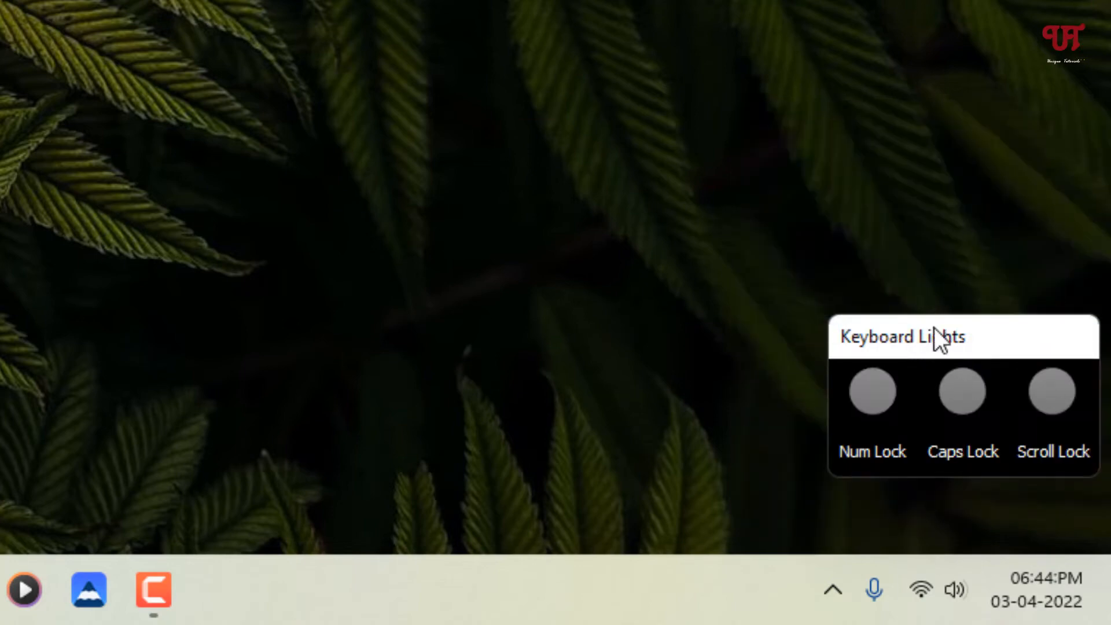
mouse_move(953, 194)
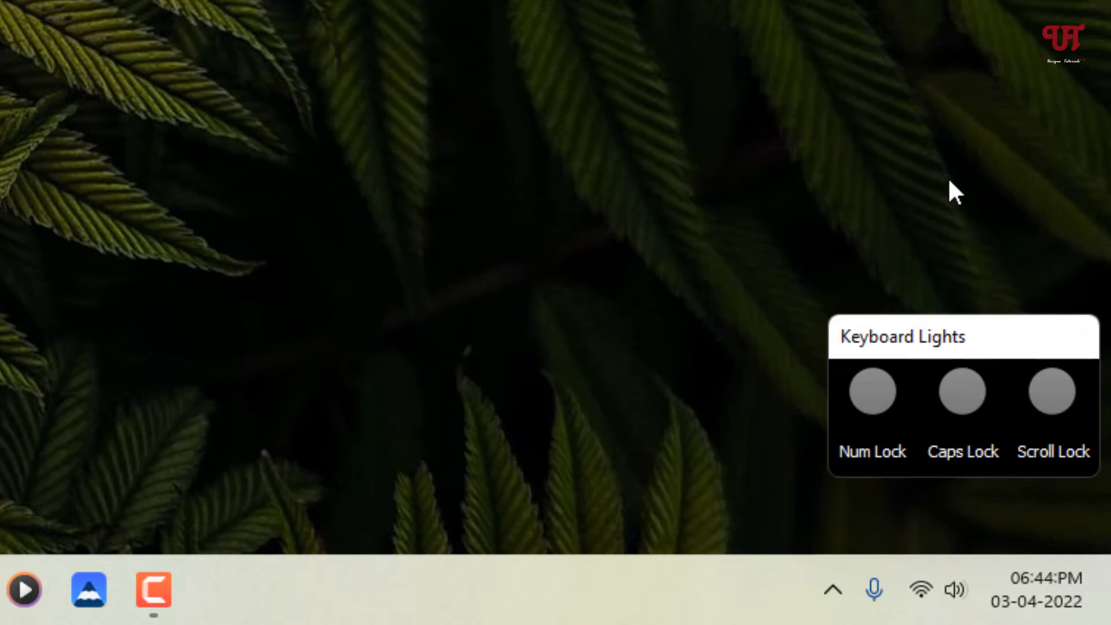
mouse_move(971, 351)
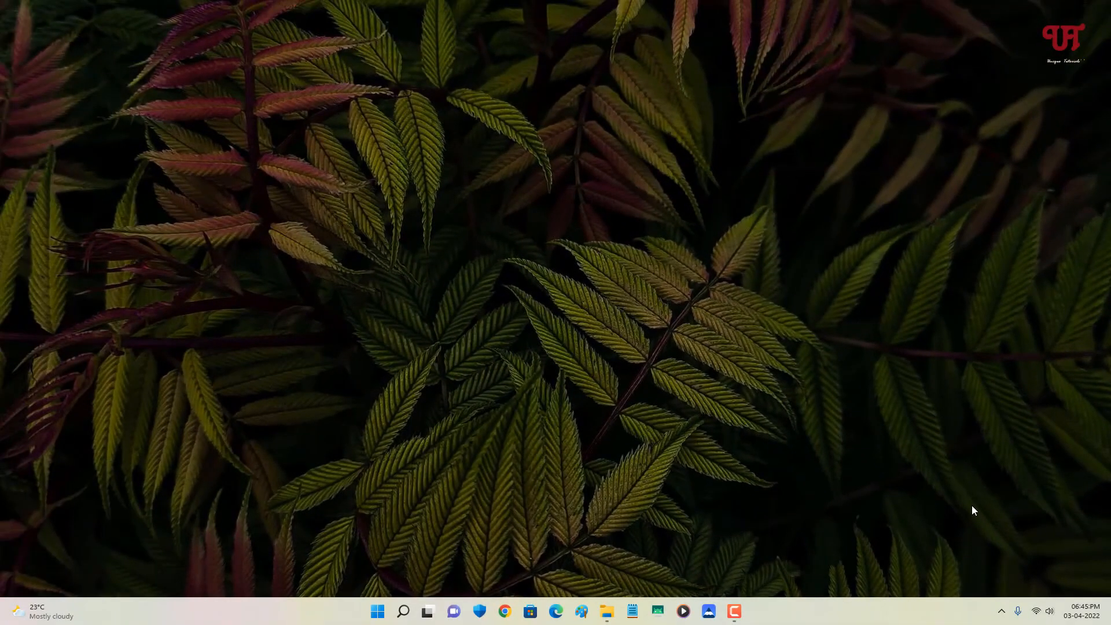
mouse_move(1028, 487)
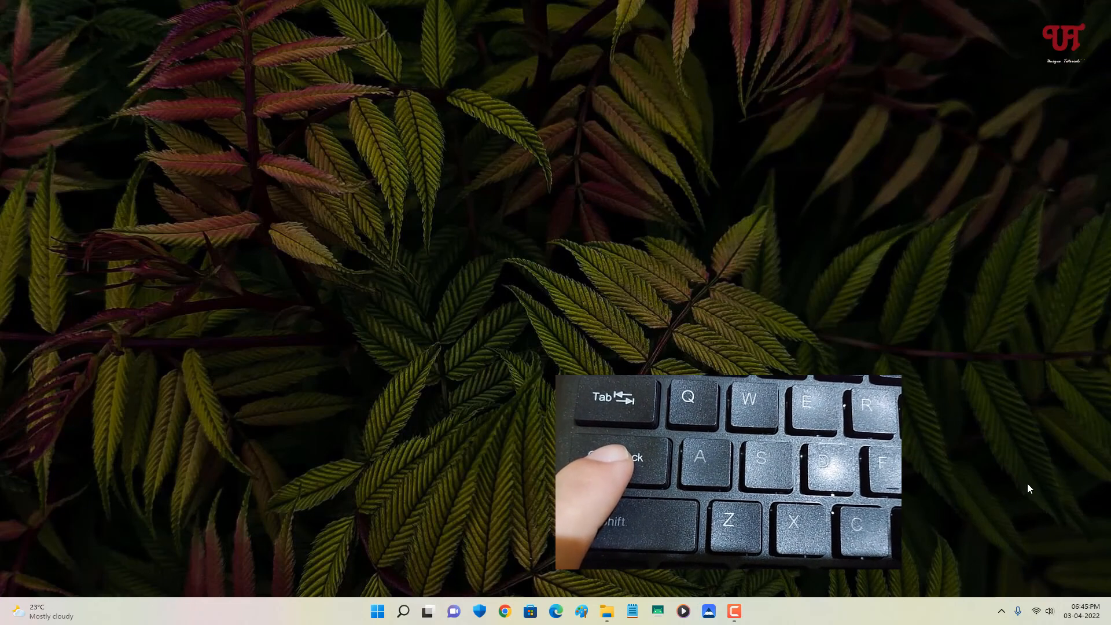
Switch Caps Lock on so the widget lights green and reads Caps Lock: ON
key(capslock)
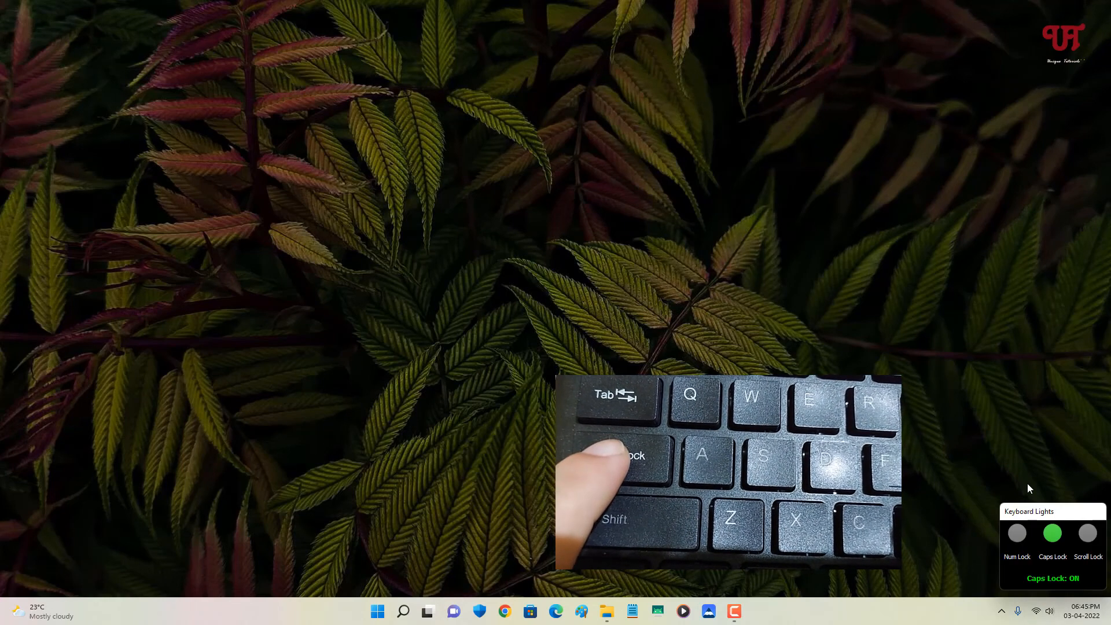